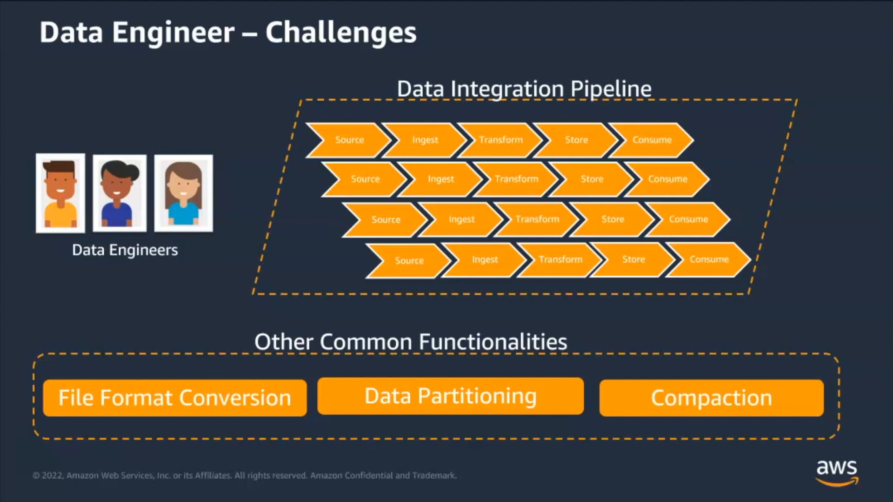
# Advance to the AWS Glue blueprints slide with its four-step diagram
pyautogui.press('Right')
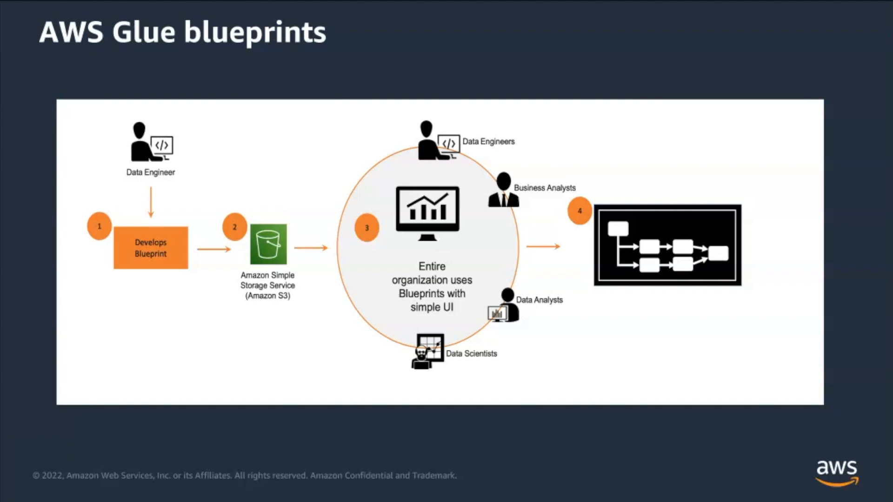
pyautogui.click(139, 247)
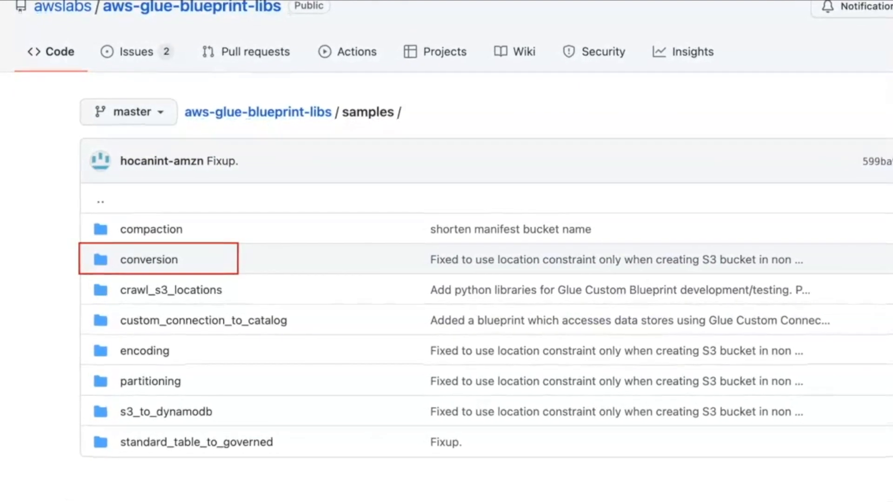
# Open the conversion sample folder listing README.md, blueprint.cfg, conversion.py and layout.py
pyautogui.scroll(3)
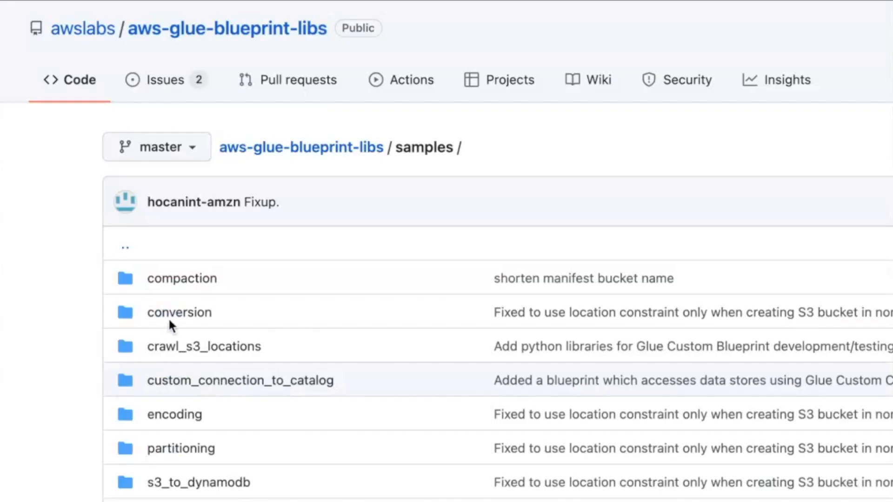
pyautogui.click(179, 312)
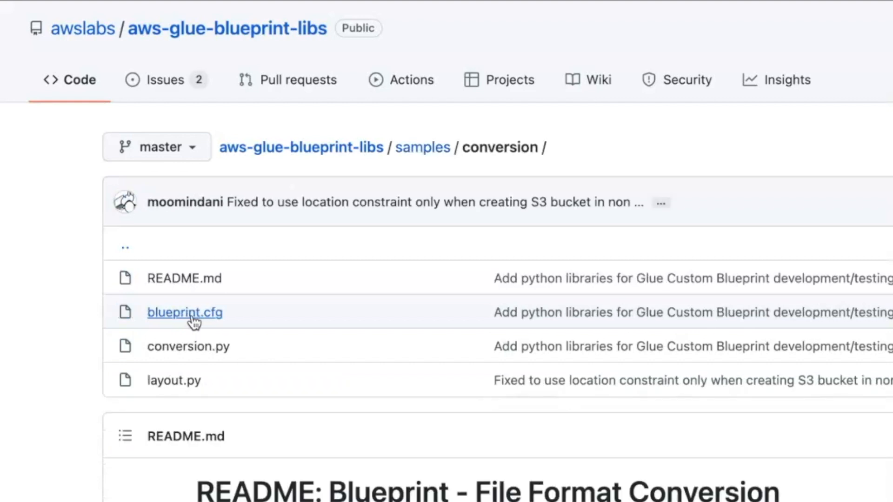
pyautogui.moveTo(176, 410)
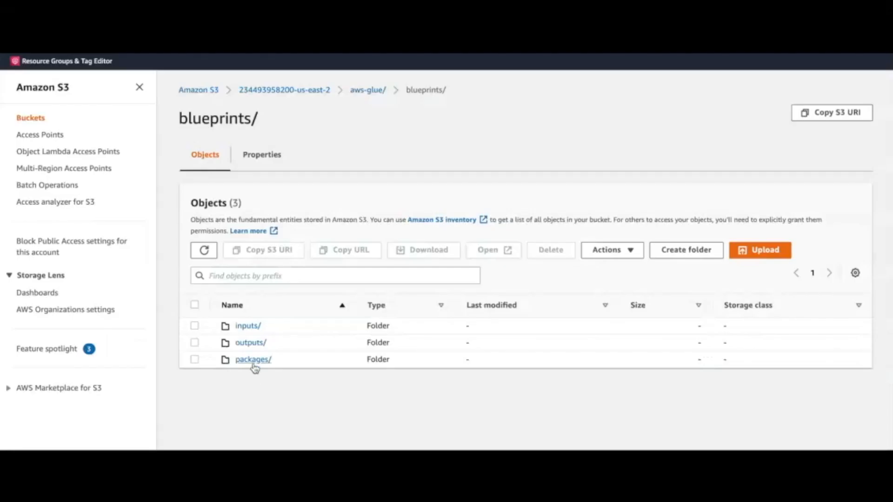
# Open the S3 packages folder holding conversion.zip
pyautogui.click(253, 359)
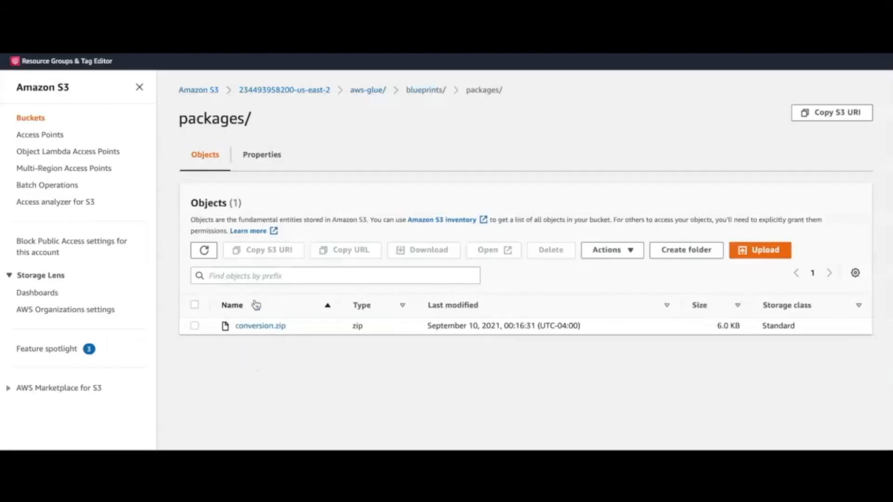
pyautogui.moveTo(371, 365)
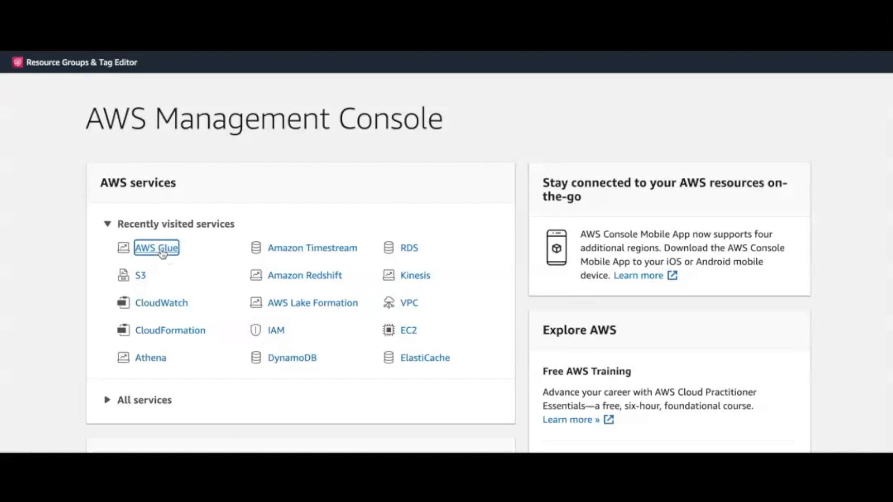
# Reach the Add a new blueprint form from the AWS Glue Blueprints list
pyautogui.click(156, 247)
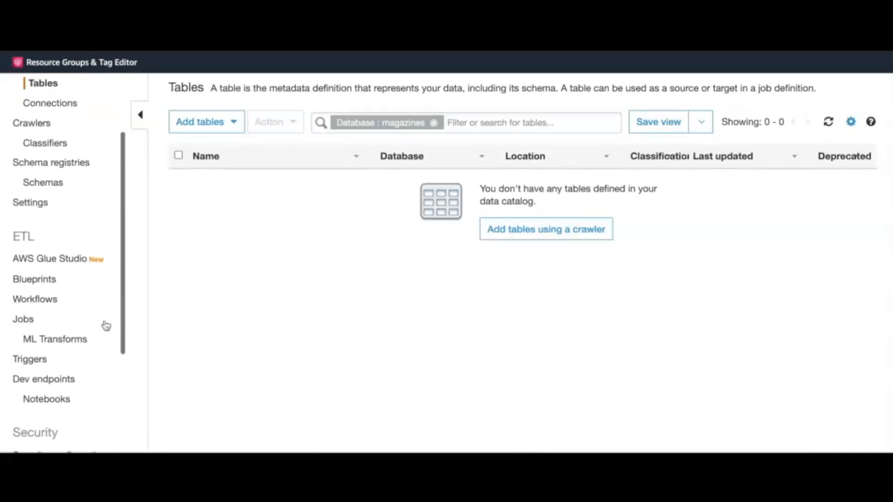
pyautogui.click(33, 279)
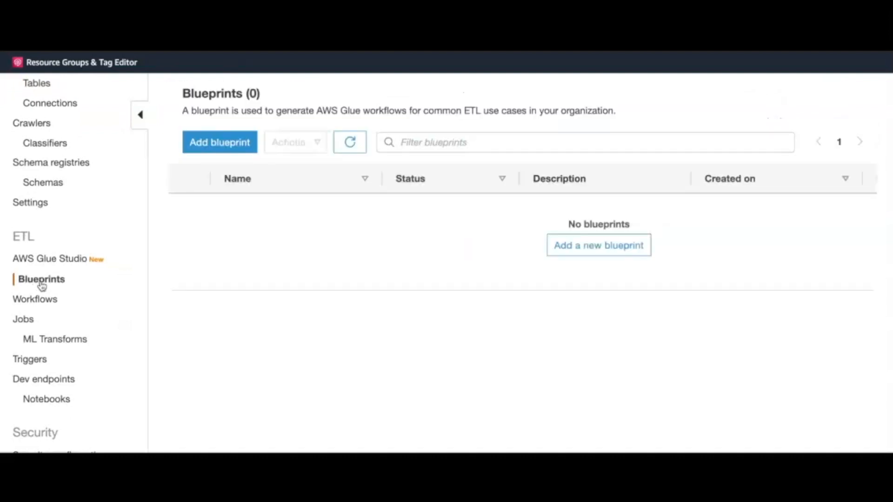
pyautogui.moveTo(255, 322)
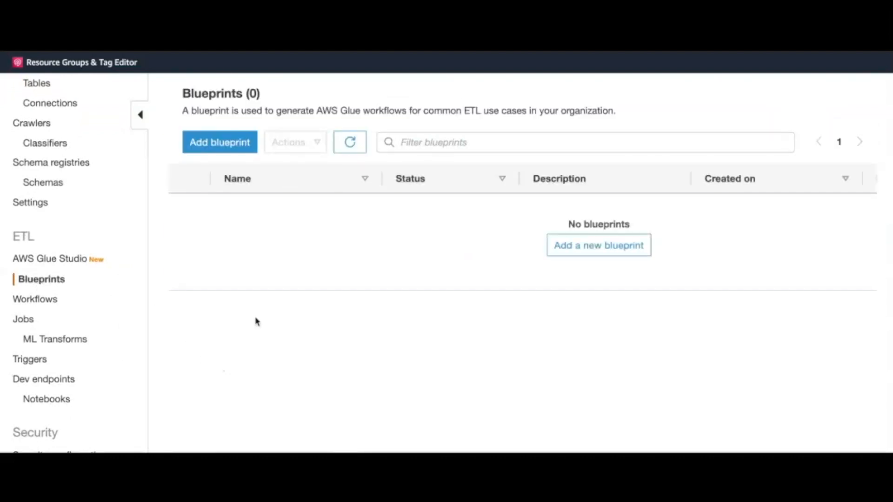
pyautogui.click(219, 142)
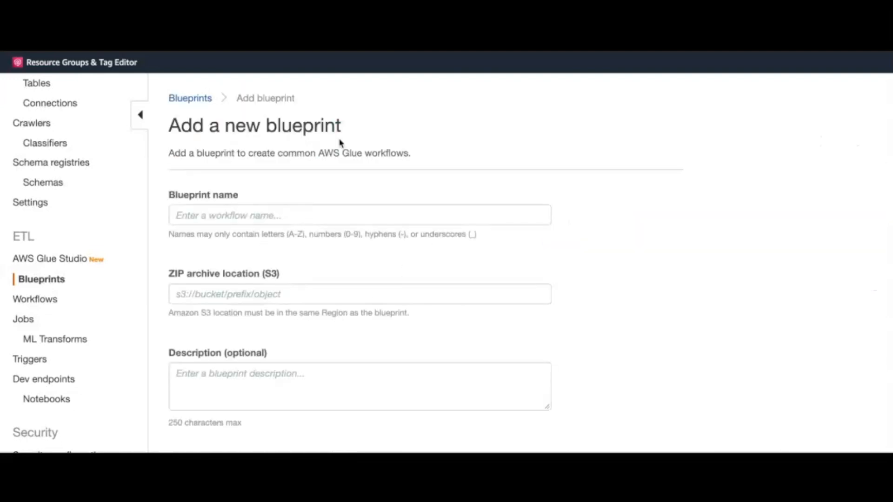
pyautogui.moveTo(216, 207)
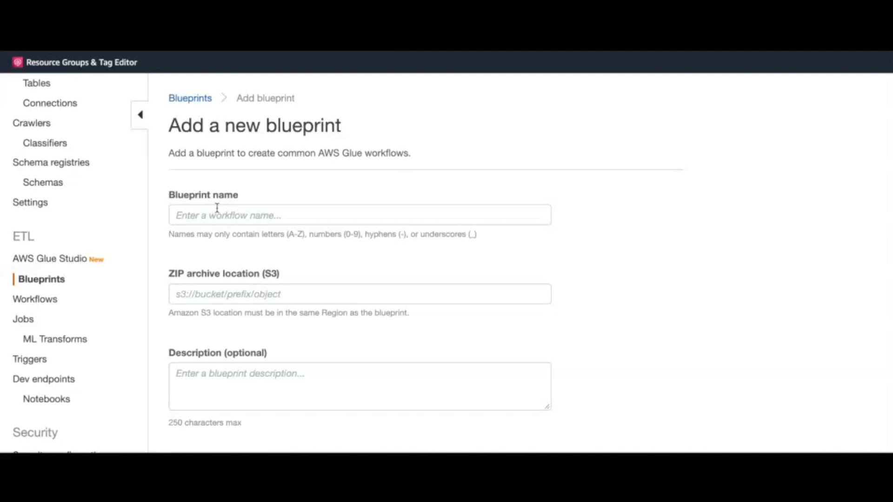
# Name the blueprint bp_dataconvert and point it at the S3 path to conversion.zip
pyautogui.write('bp_d')
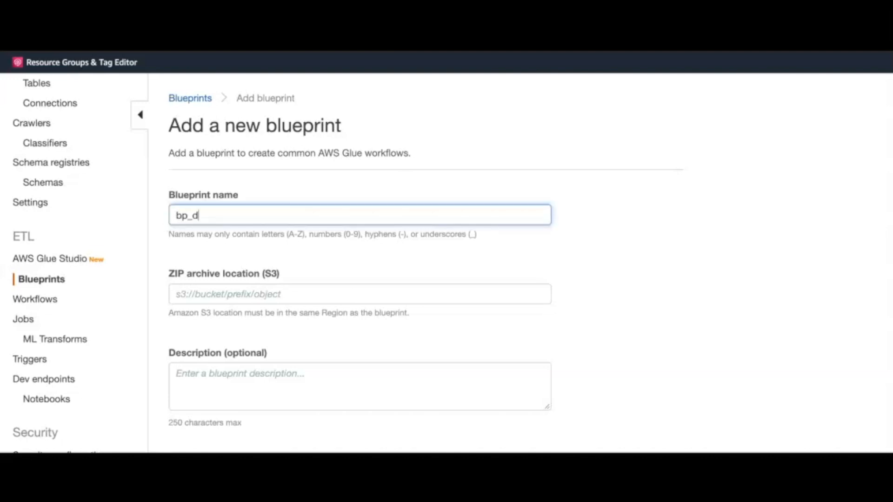
pyautogui.write('atacon')
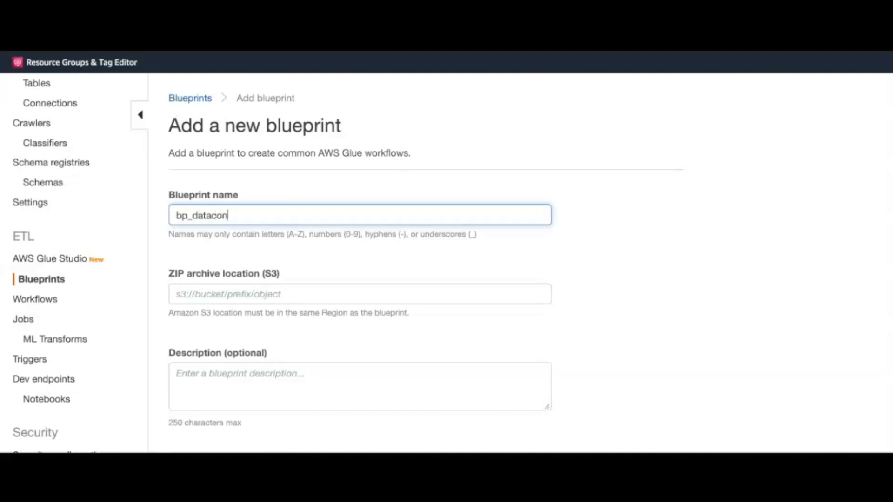
pyautogui.write('vert')
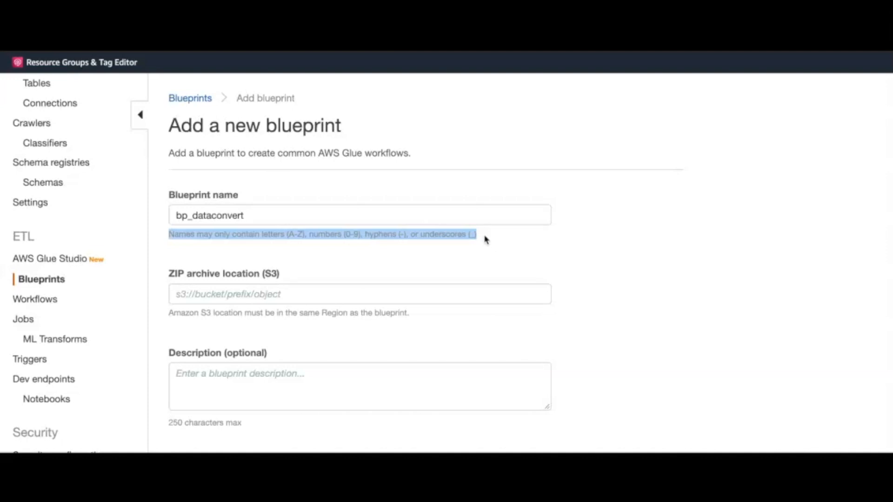
pyautogui.click(359, 294)
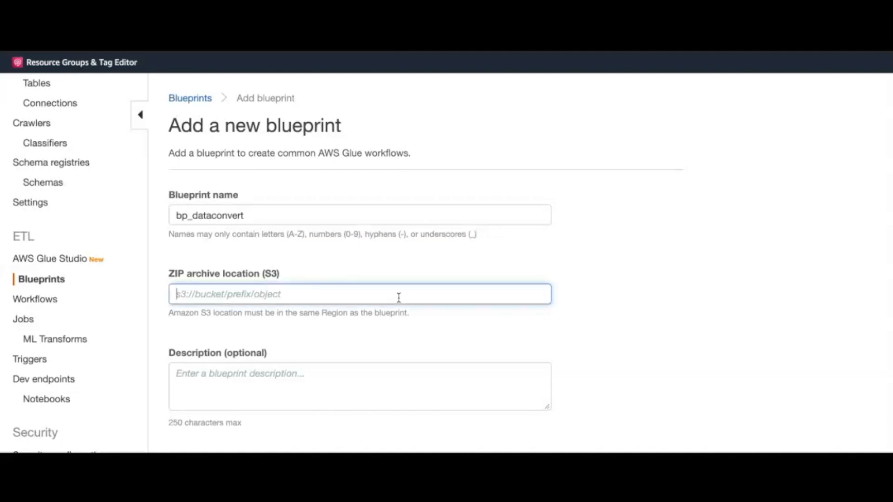
pyautogui.write('s3://234493958200-us-east-2/aws-glue/blueprints/packages/conversion.zip')
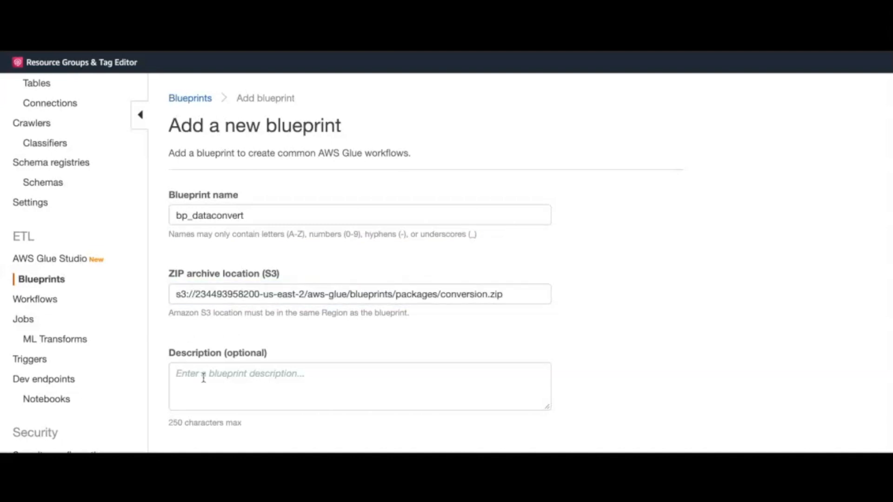
# Describe it as 'convert to parquet', add the blueprint and confirm its ACTIVE status
pyautogui.write('convert')
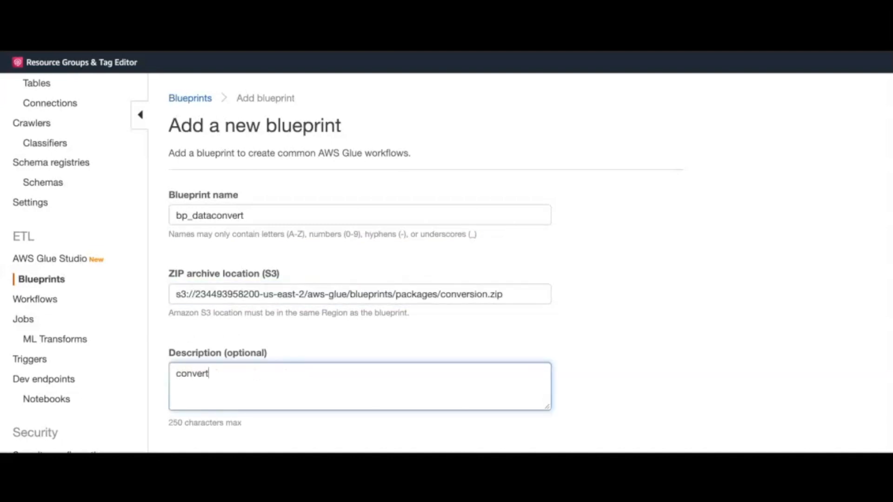
pyautogui.write('to par')
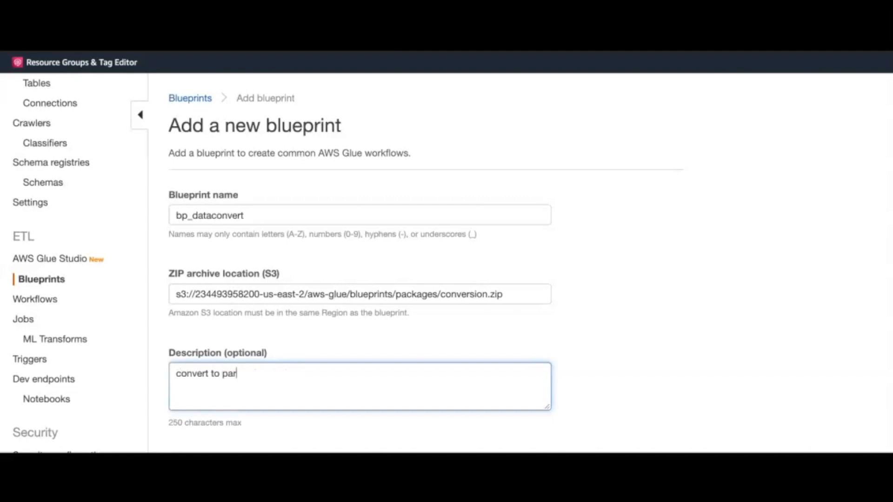
pyautogui.write('quet')
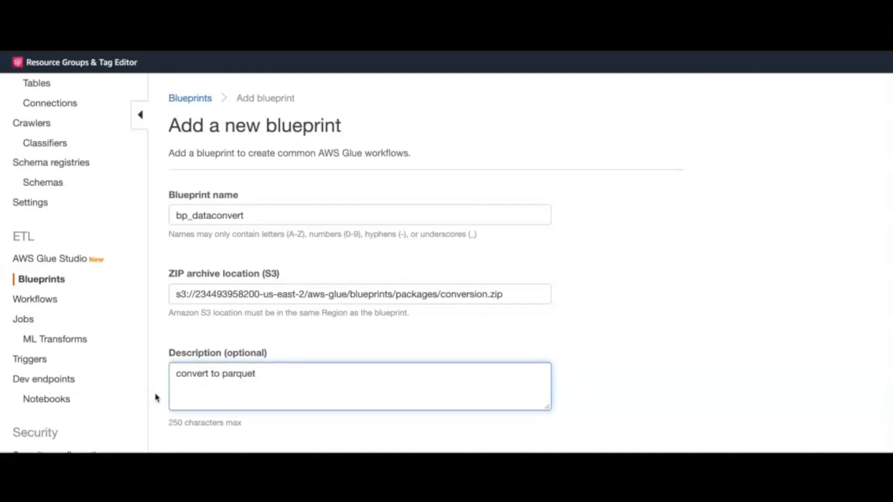
pyautogui.scroll(-3)
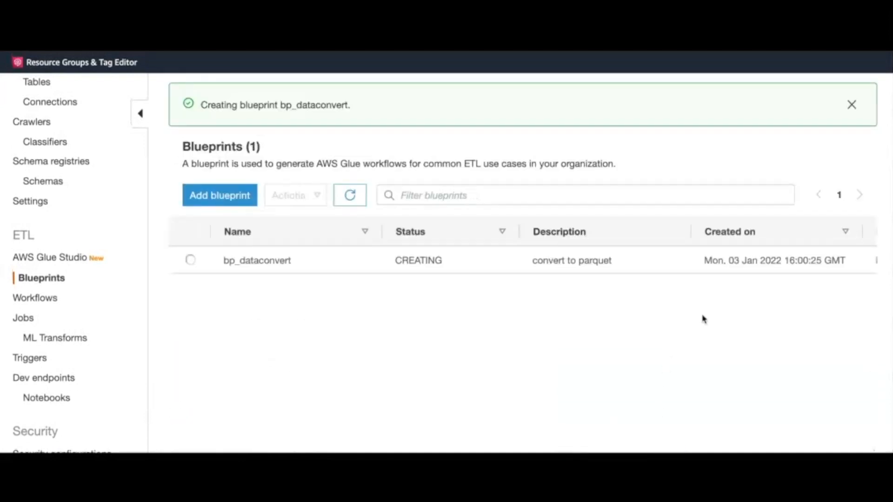
pyautogui.moveTo(418, 287)
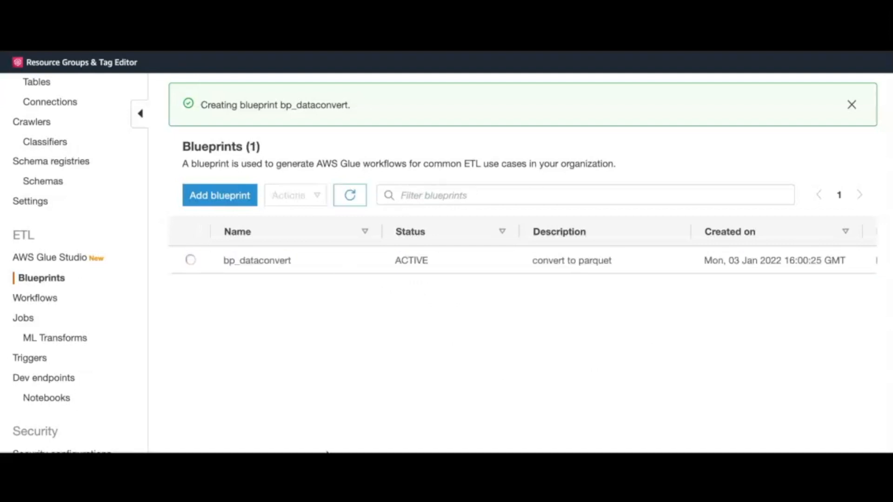
pyautogui.doubleClick(410, 261)
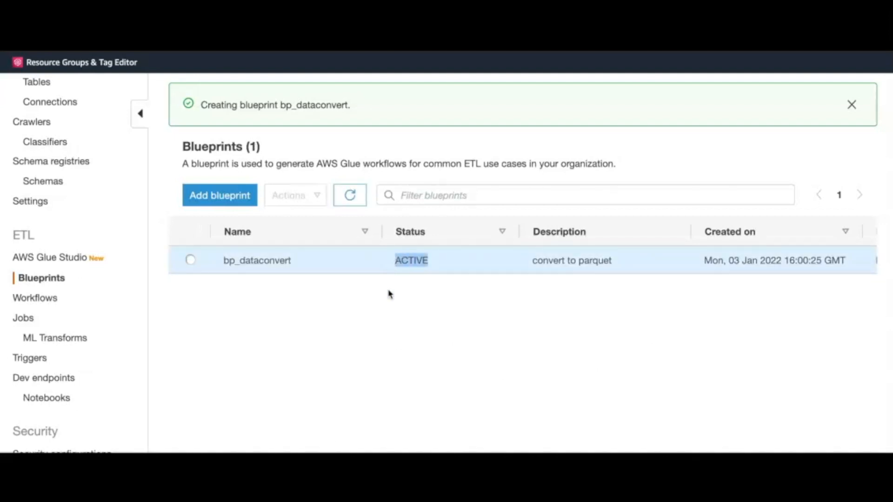
pyautogui.click(851, 105)
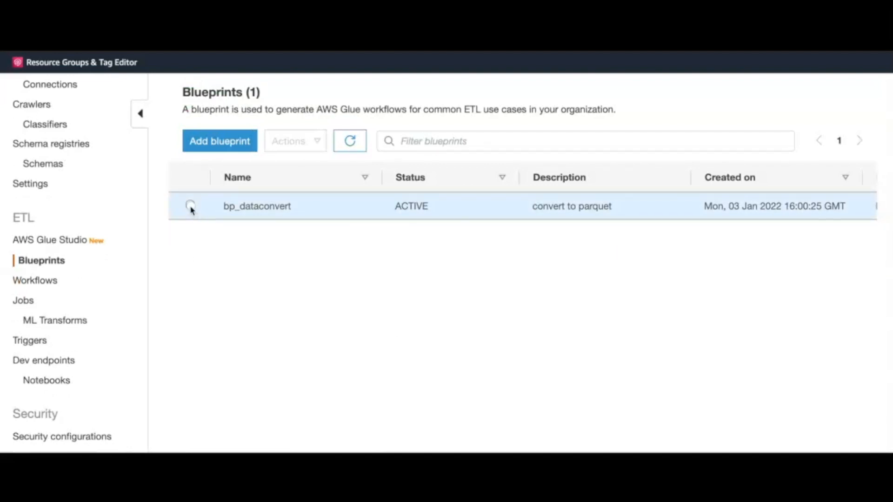
# Start creating a workflow from the selected bp_dataconvert blueprint via Actions
pyautogui.click(190, 206)
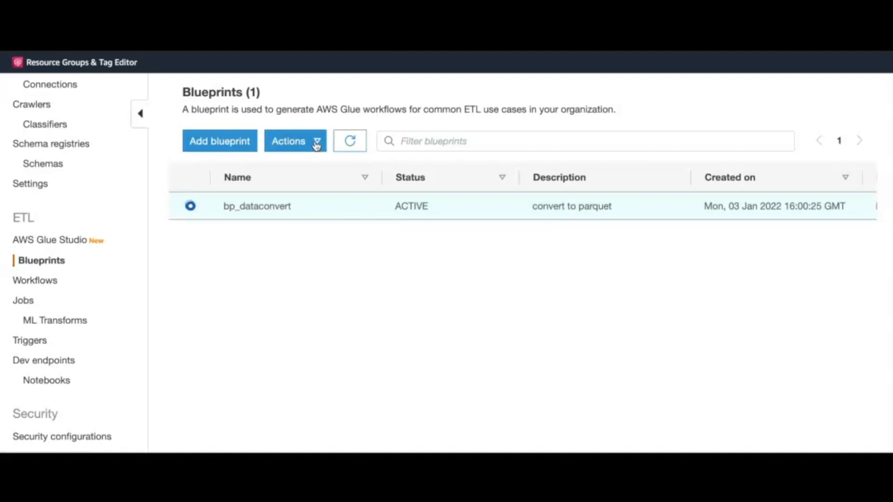
pyautogui.click(294, 142)
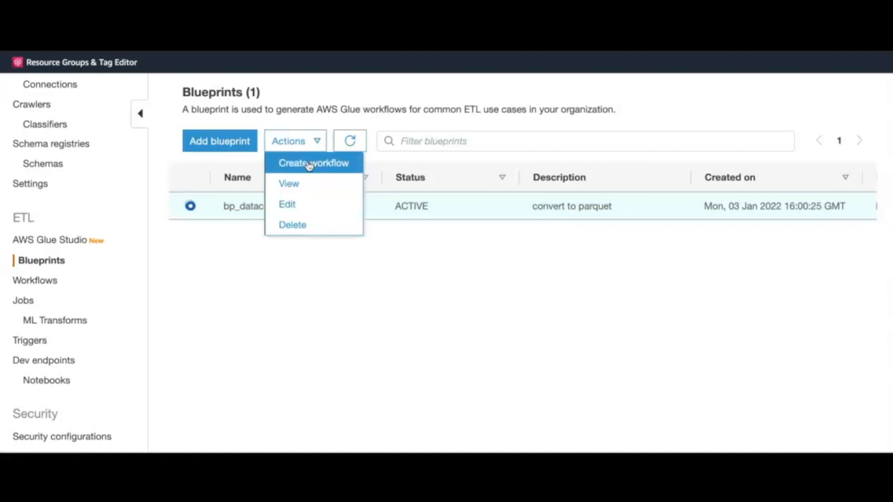
pyautogui.click(314, 162)
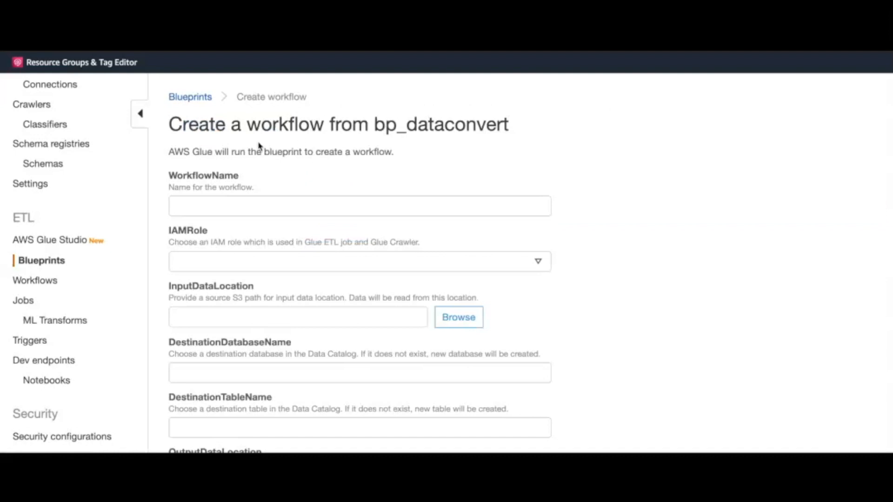
# Name the workflow csv_to_parquet with glue_service_role and the S3 blueprints/inputs path
pyautogui.write('csv_to_parquet')
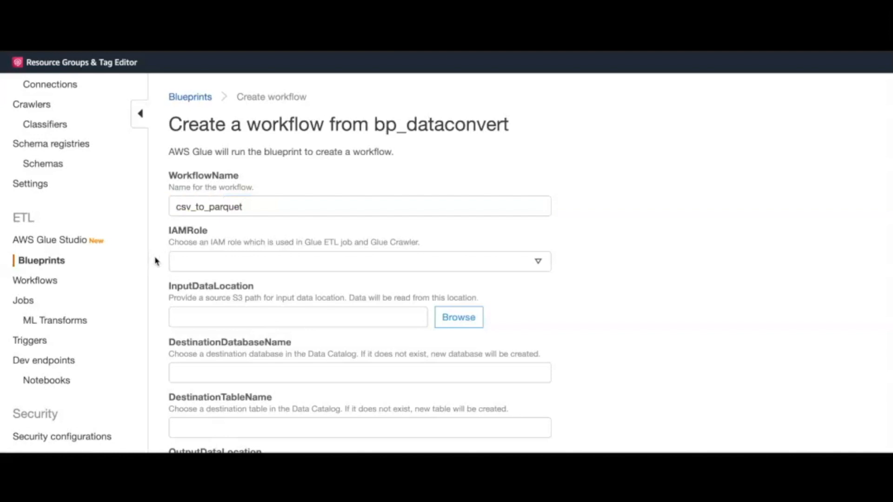
pyautogui.moveTo(168, 244)
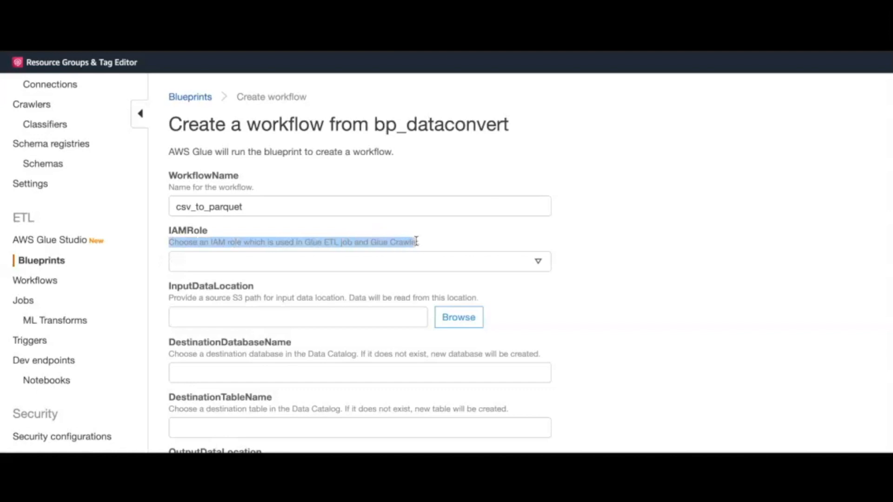
pyautogui.moveTo(385, 253)
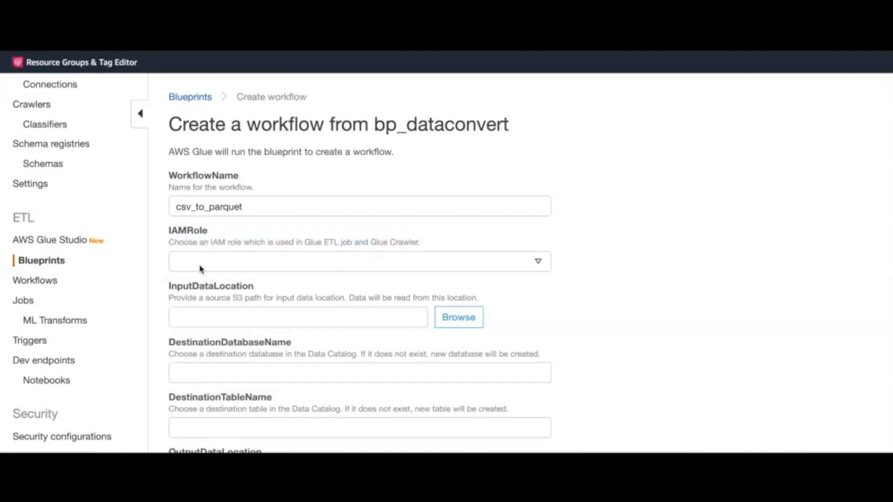
pyautogui.click(359, 262)
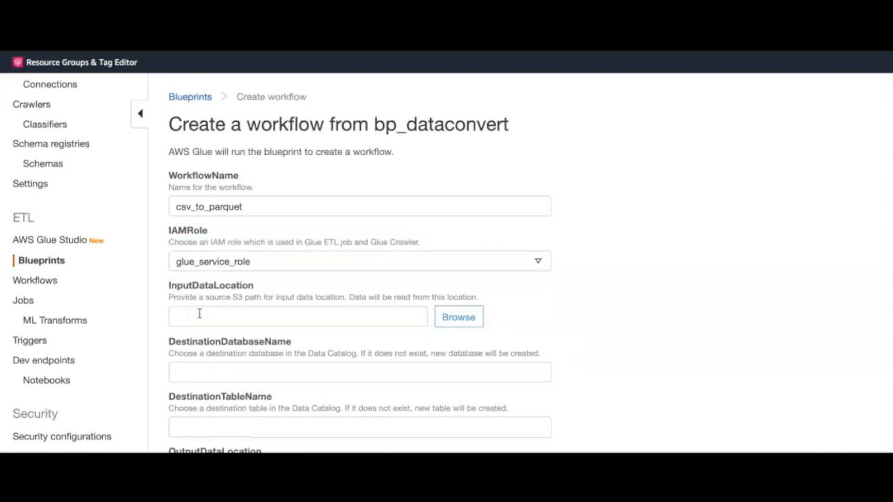
pyautogui.moveTo(163, 326)
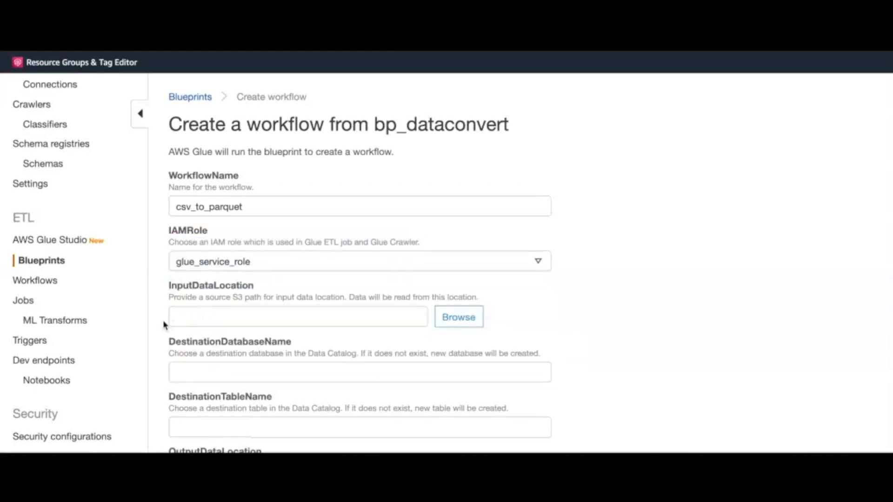
pyautogui.moveTo(158, 325)
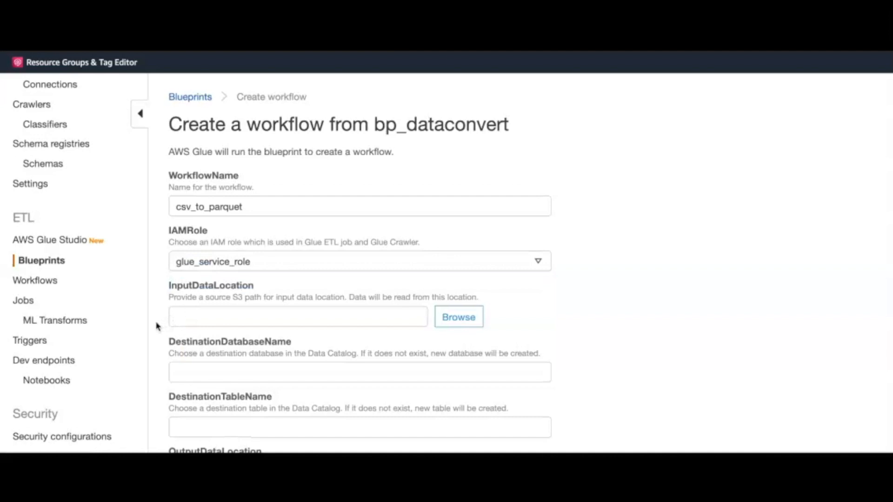
pyautogui.write('s3://234493958200-us-east-2/aws-glue/blueprints/inputs')
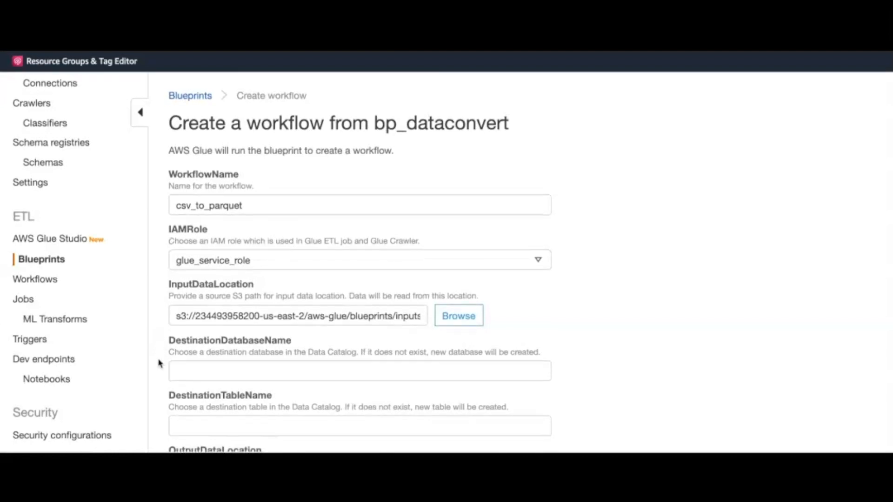
# Enter database magazines, table metadata and the metadata output path, then submit the workflow
pyautogui.write('magazines')
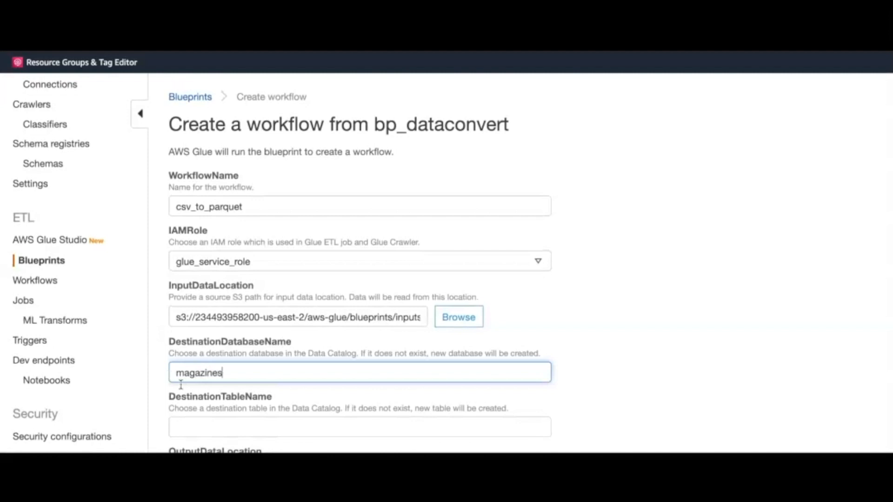
pyautogui.write('me')
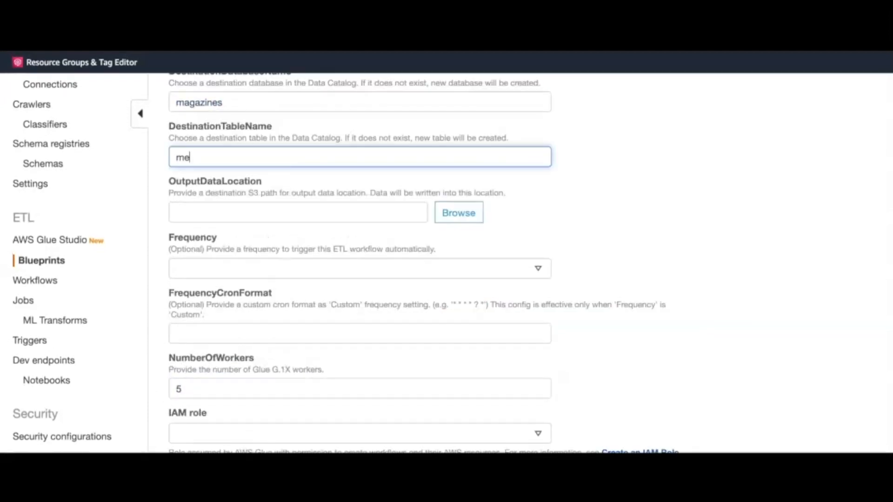
pyautogui.write('tadata')
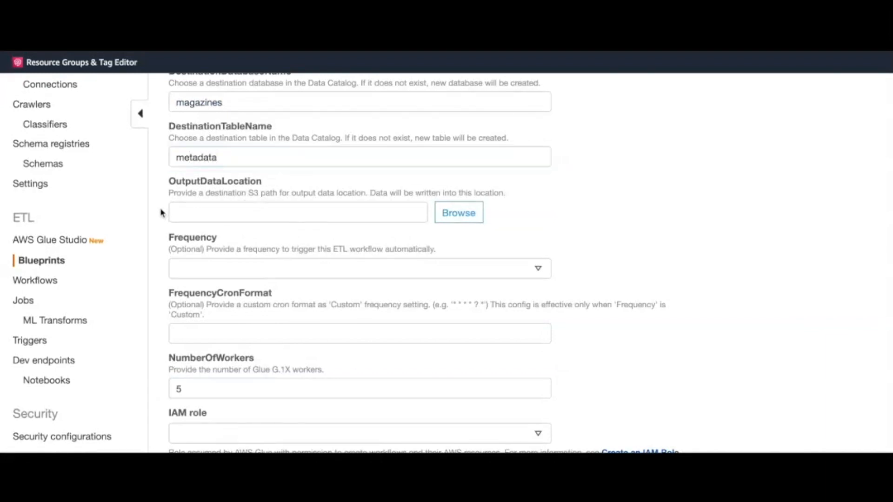
pyautogui.write('/blueprints/inputs/product_reviews/magazines/metadata/')
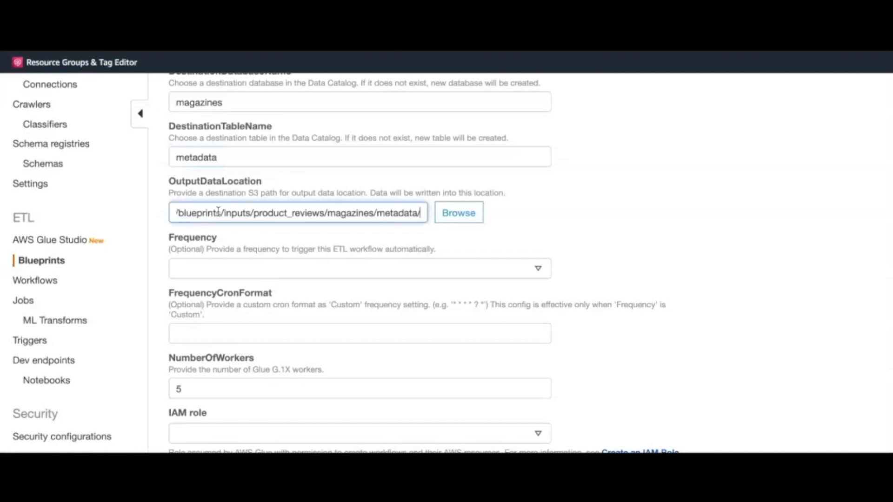
pyautogui.doubleClick(234, 212)
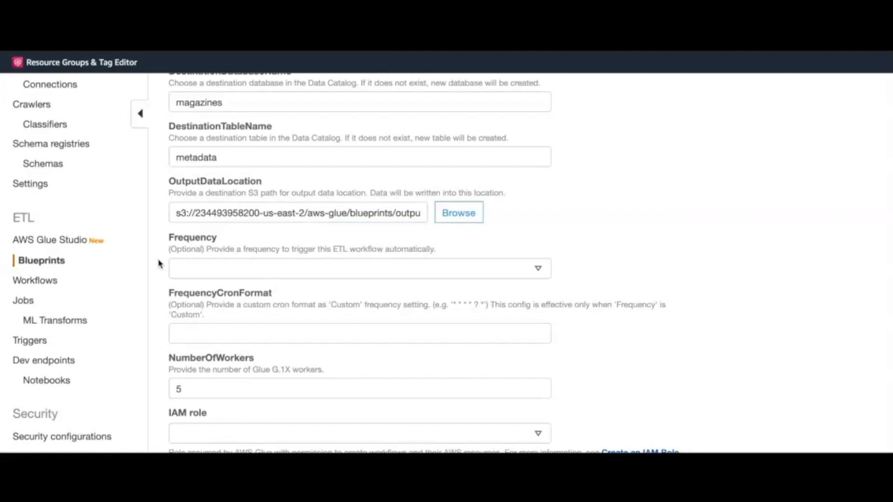
pyautogui.moveTo(225, 287)
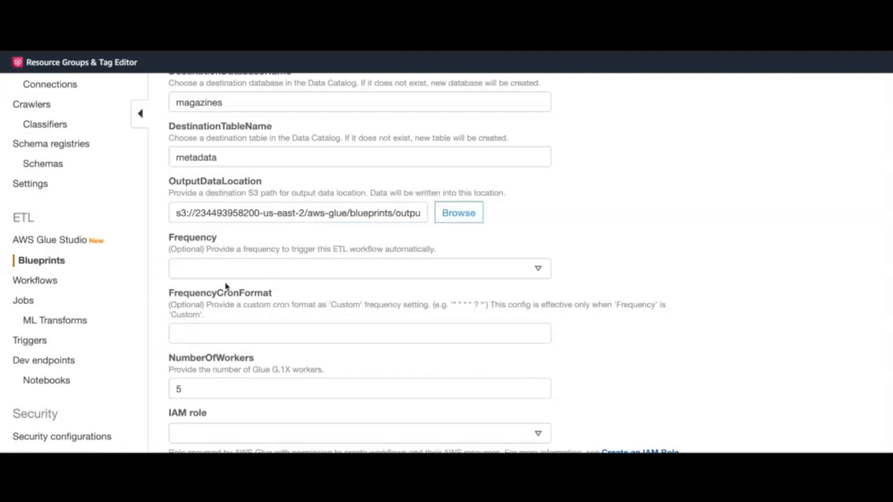
pyautogui.moveTo(160, 356)
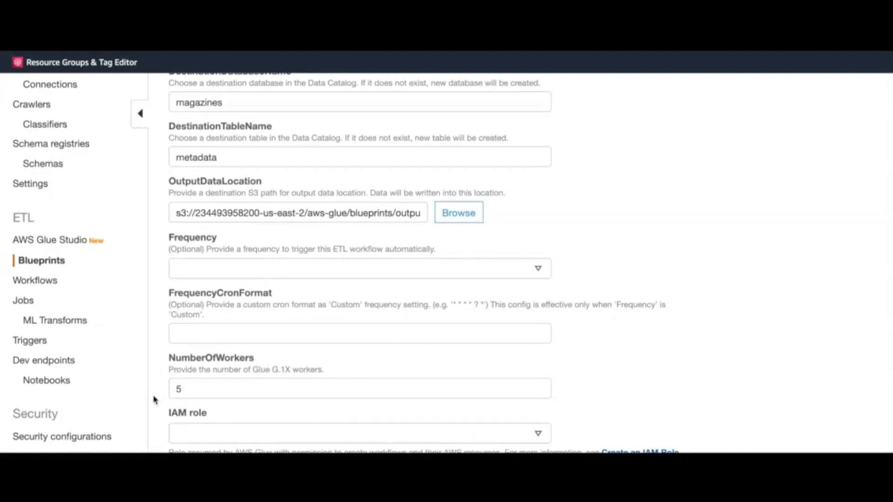
pyautogui.moveTo(779, 352)
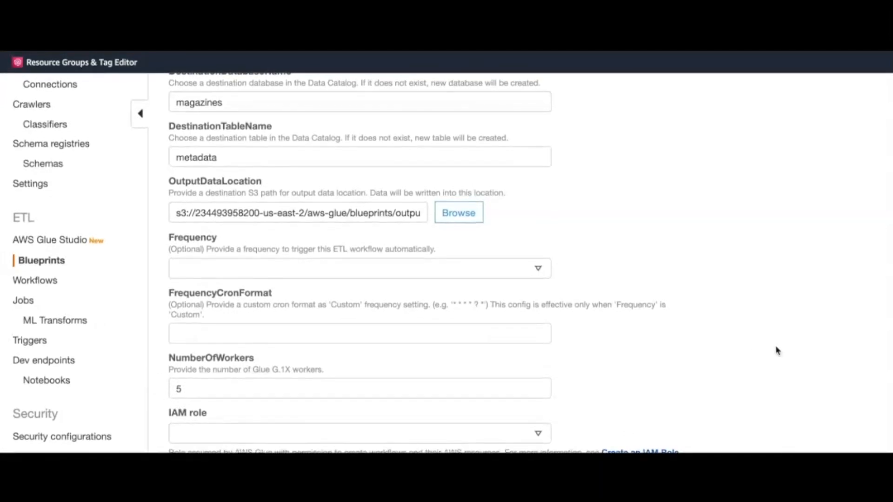
pyautogui.scroll(-3)
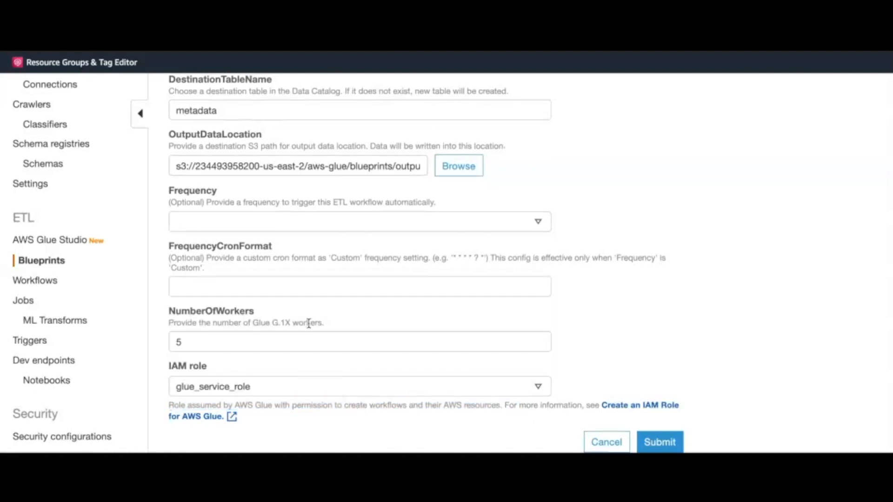
pyautogui.moveTo(633, 310)
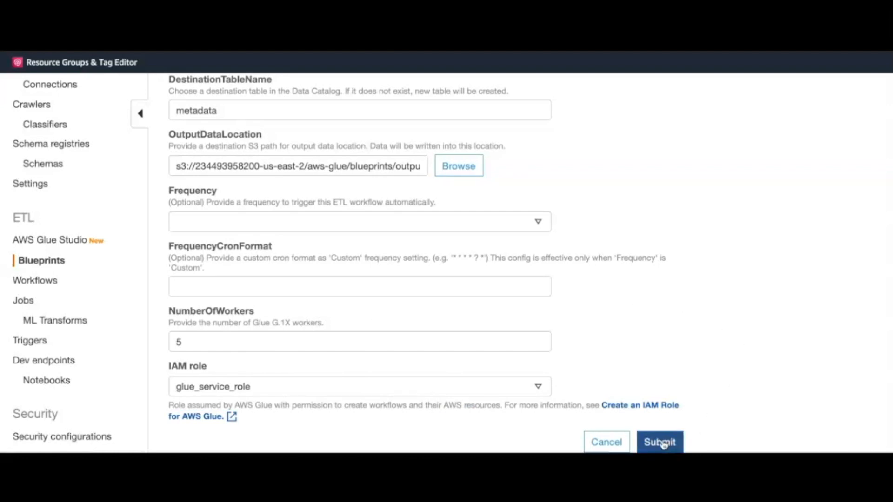
pyautogui.click(659, 442)
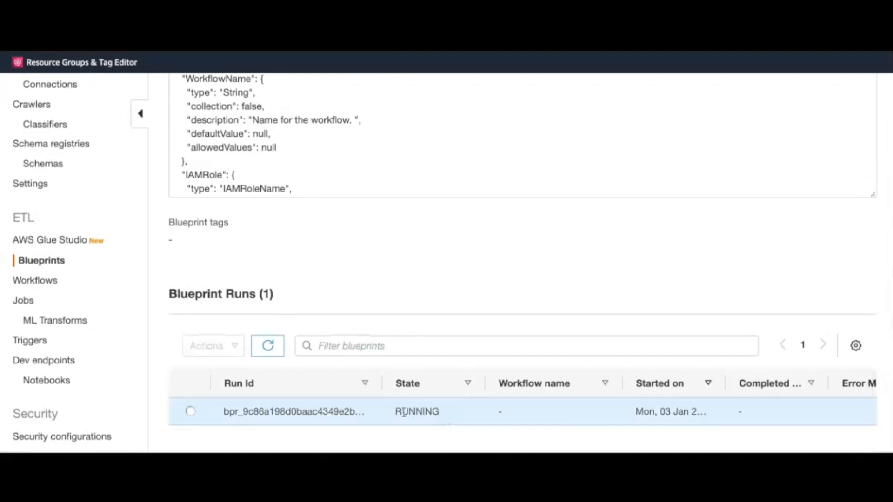
# Refresh until the blueprint run shows SUCCEEDED, then return to the Blueprints list
pyautogui.click(292, 138)
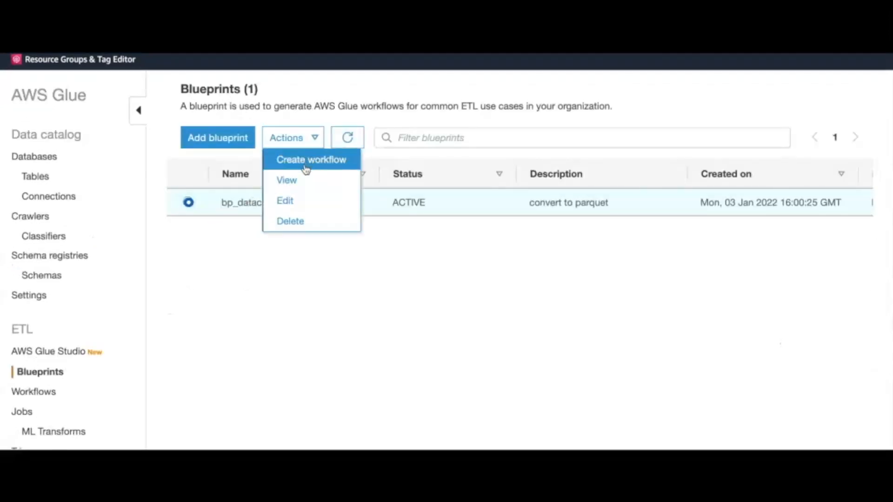
pyautogui.click(287, 180)
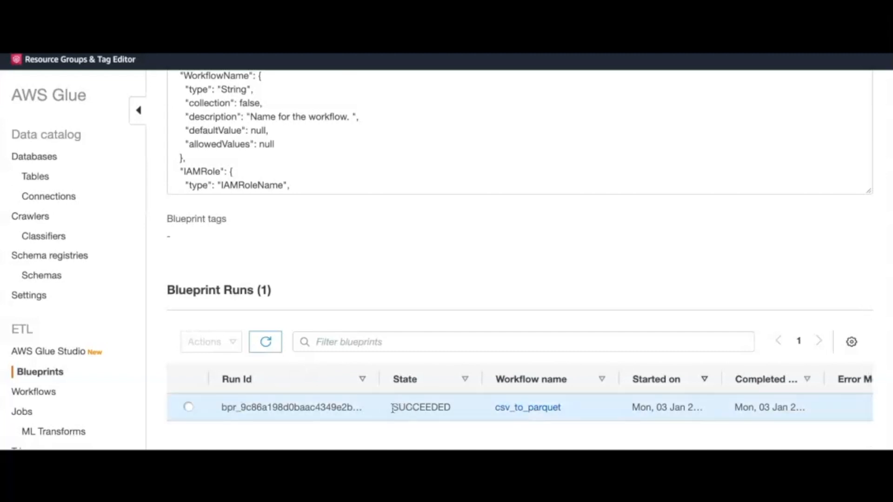
pyautogui.doubleClick(420, 407)
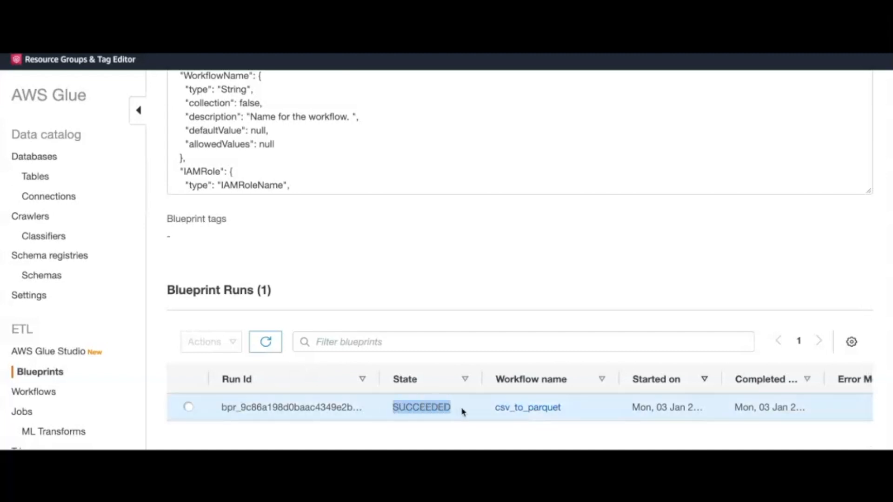
pyautogui.moveTo(74, 352)
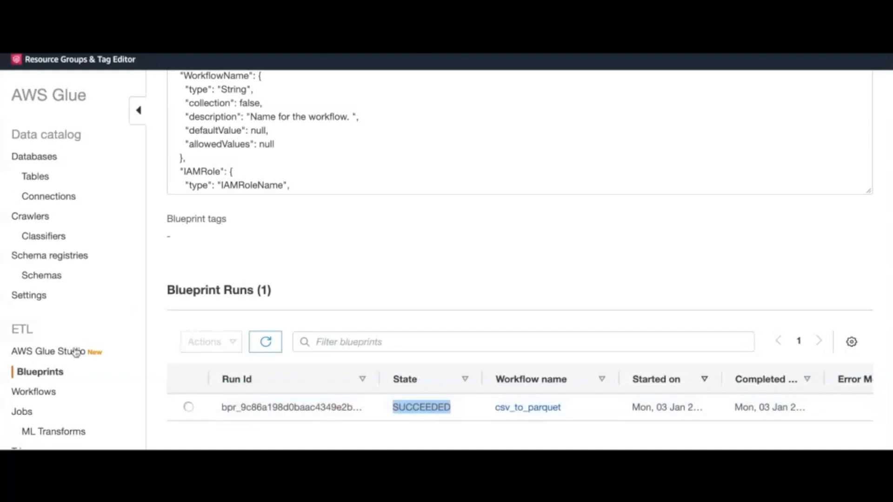
pyautogui.click(39, 371)
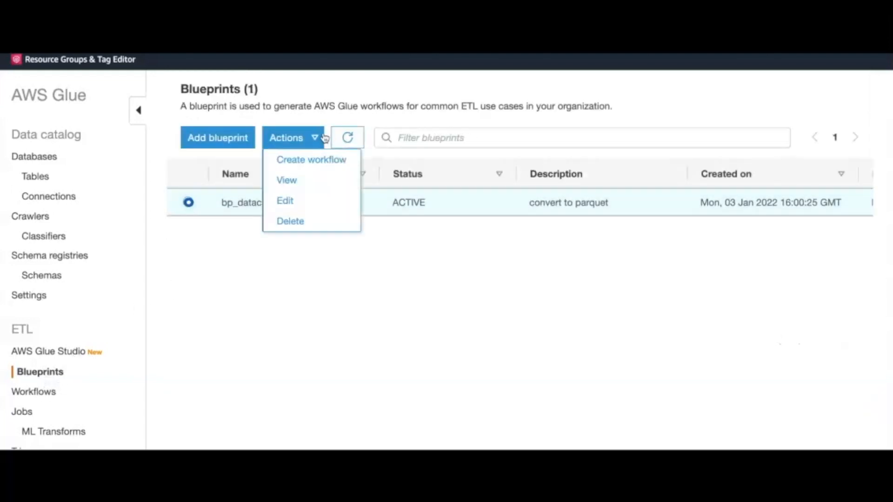
# Start a second bp_dataconvert workflow named json_to_parquet for the reviews data
pyautogui.click(311, 159)
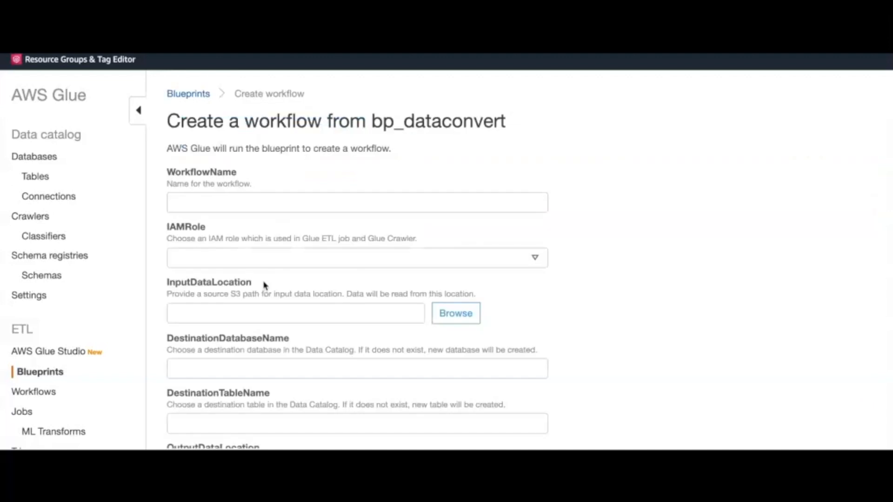
pyautogui.write('json_to_parquet')
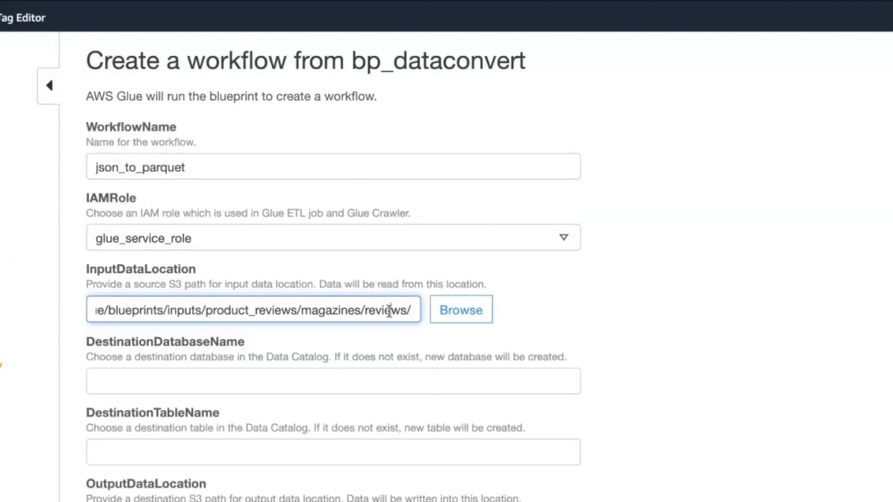
pyautogui.scroll(-3)
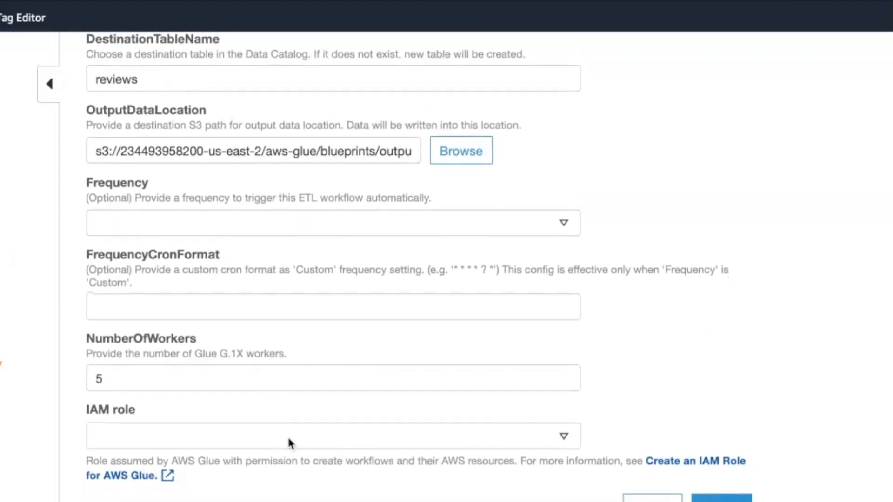
pyautogui.scroll(3)
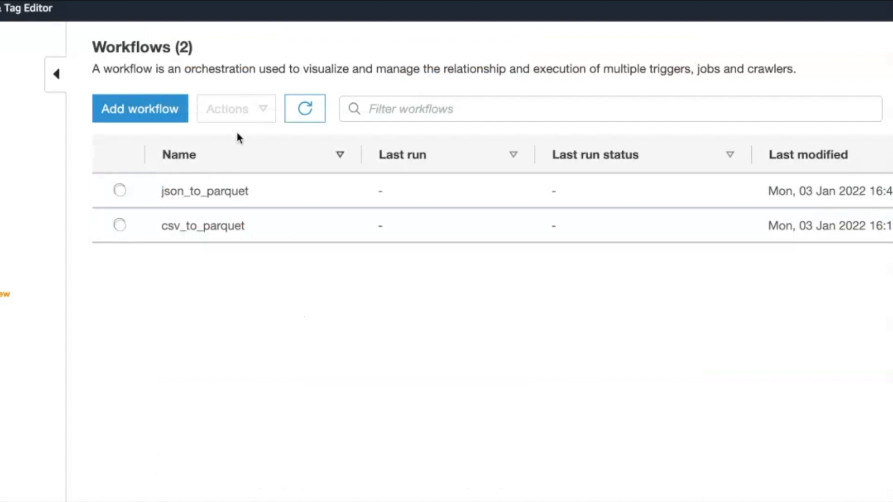
pyautogui.moveTo(211, 161)
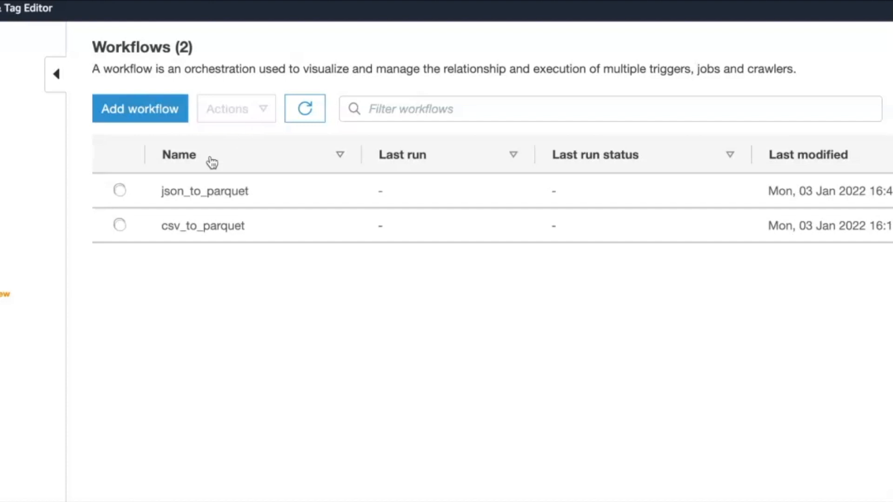
# Run csv_to_parquet and json_to_parquet and refresh until both show Completed
pyautogui.click(120, 225)
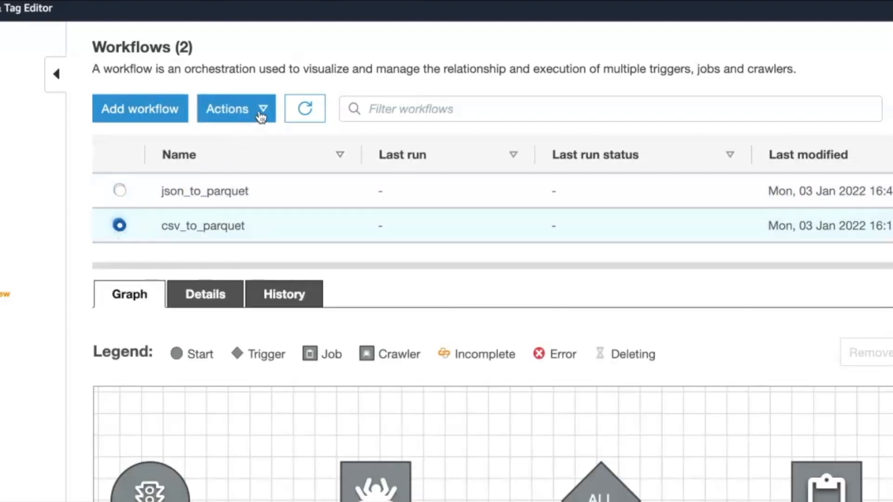
pyautogui.click(235, 109)
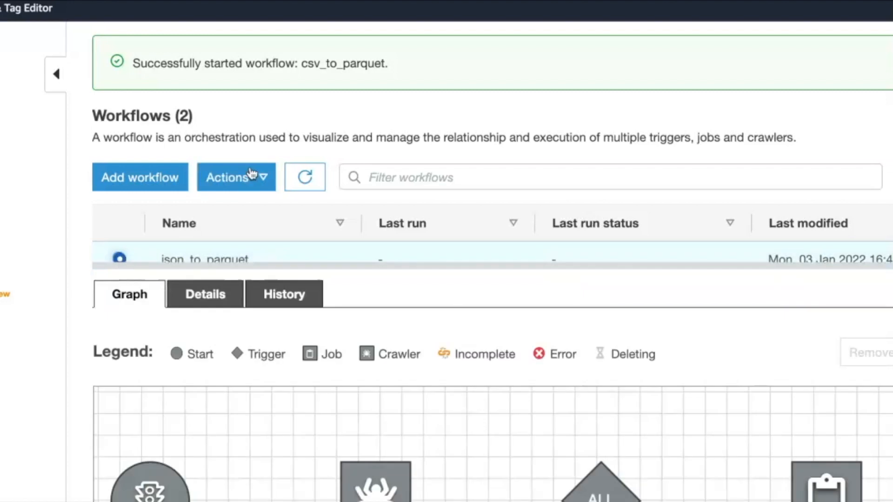
pyautogui.click(305, 177)
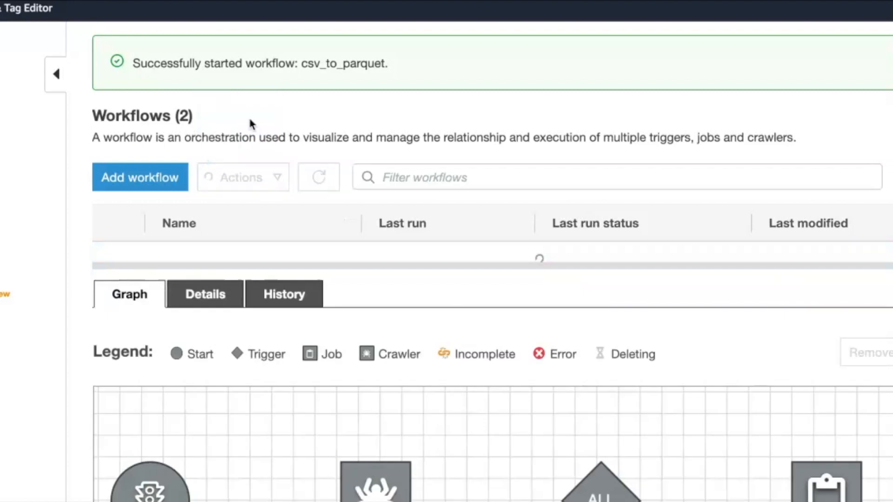
pyautogui.click(305, 176)
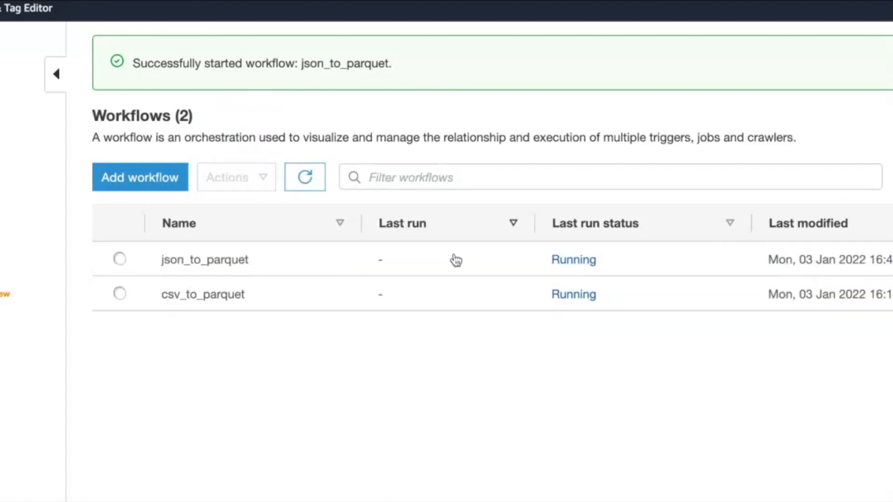
pyautogui.click(304, 177)
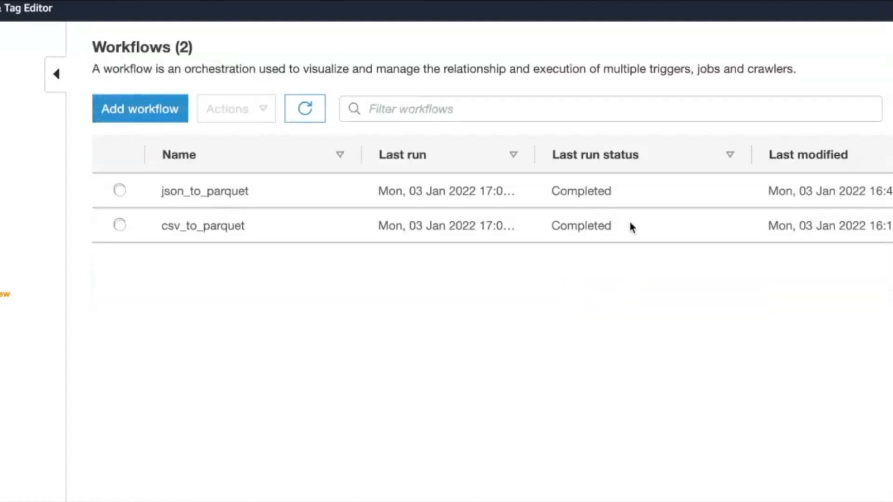
pyautogui.moveTo(253, 301)
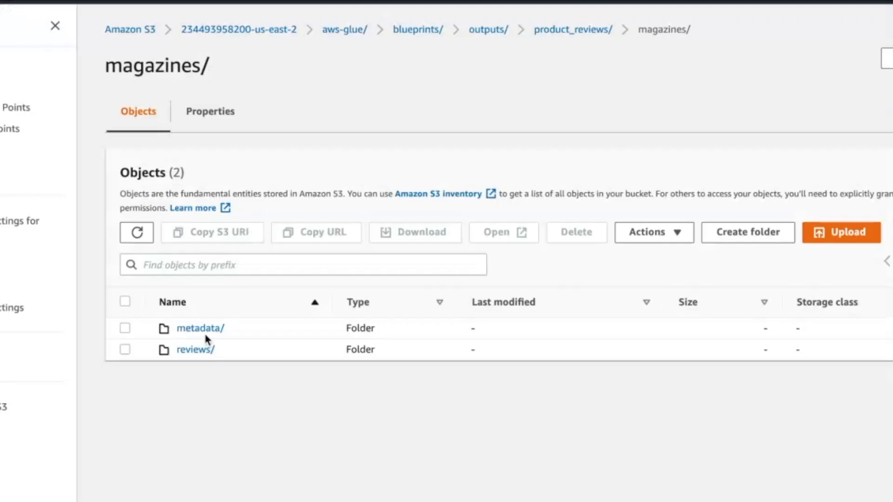
# Inspect the magazines output's metadata folder with its snappy parquet file, then return to magazines
pyautogui.click(200, 327)
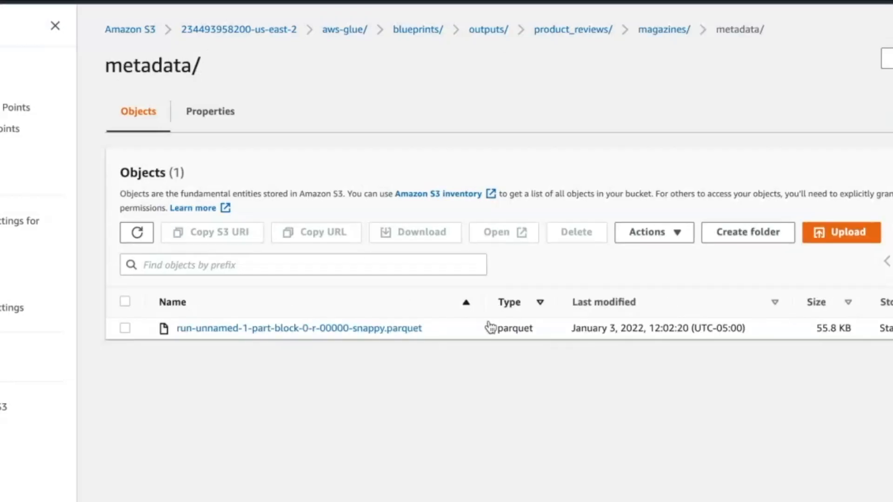
pyautogui.click(662, 29)
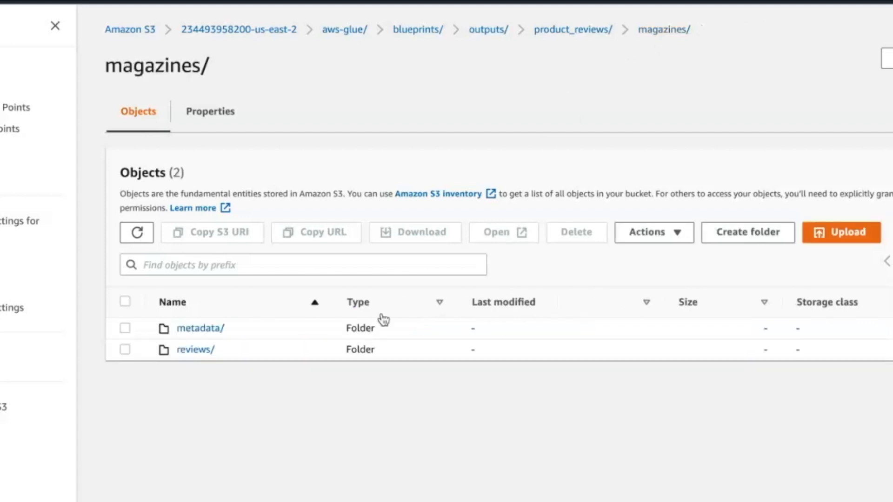
pyautogui.click(194, 349)
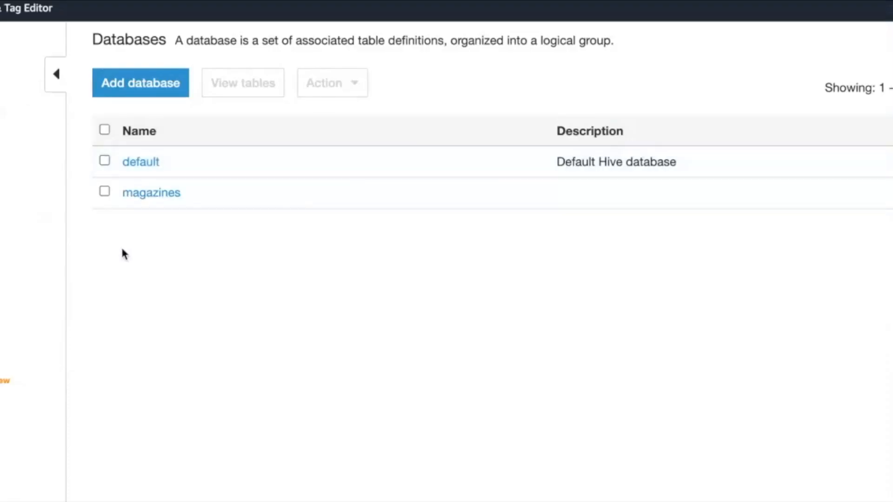
# List the magazines database's four tables and select source_metadata and source_reviews
pyautogui.click(152, 192)
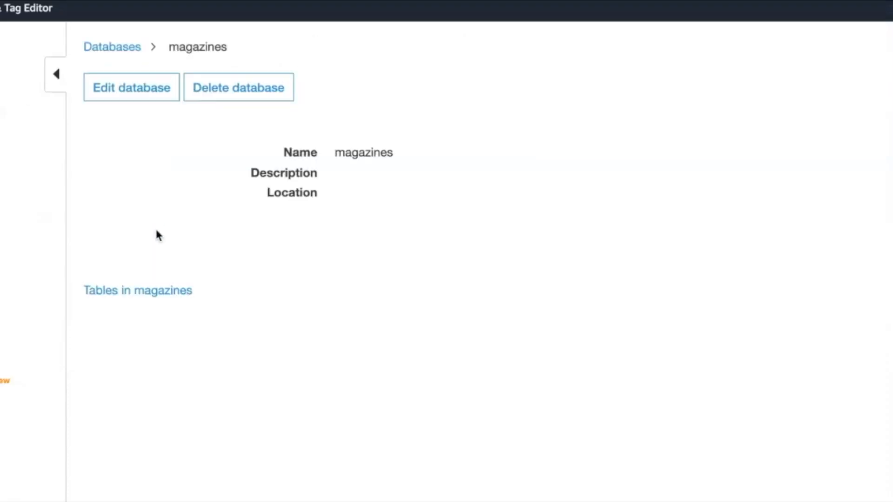
pyautogui.click(138, 290)
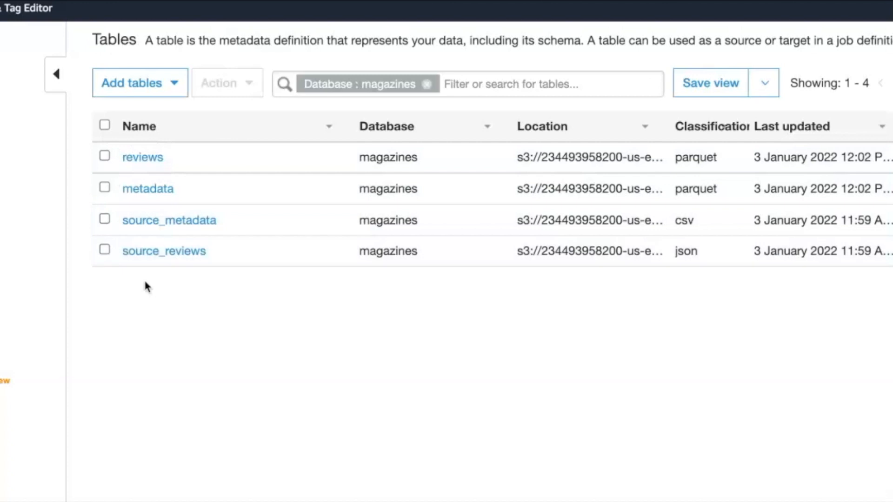
pyautogui.moveTo(699, 227)
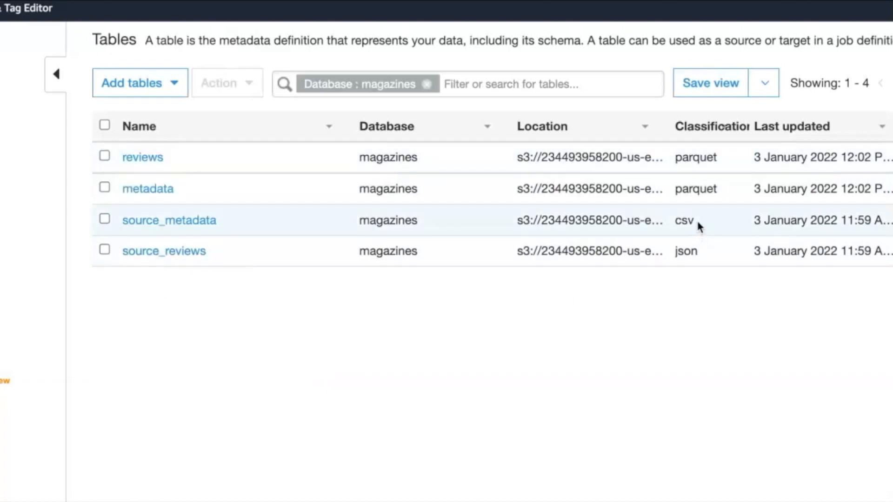
pyautogui.click(104, 219)
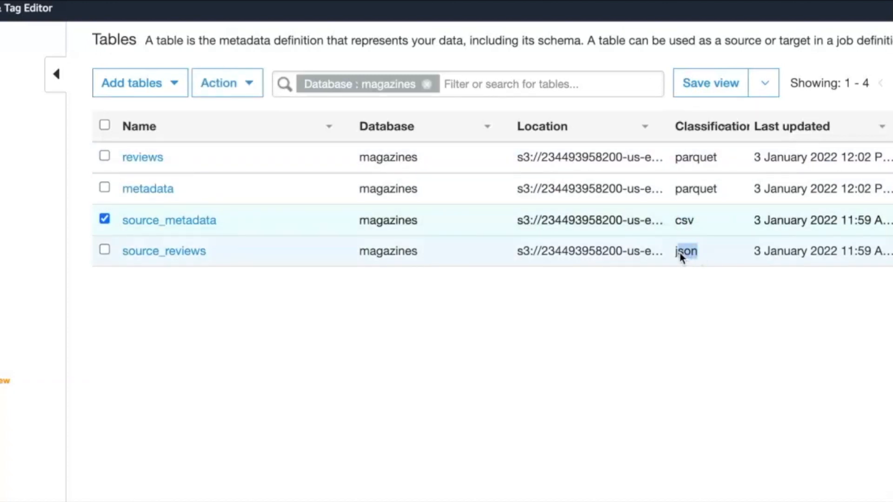
pyautogui.click(104, 251)
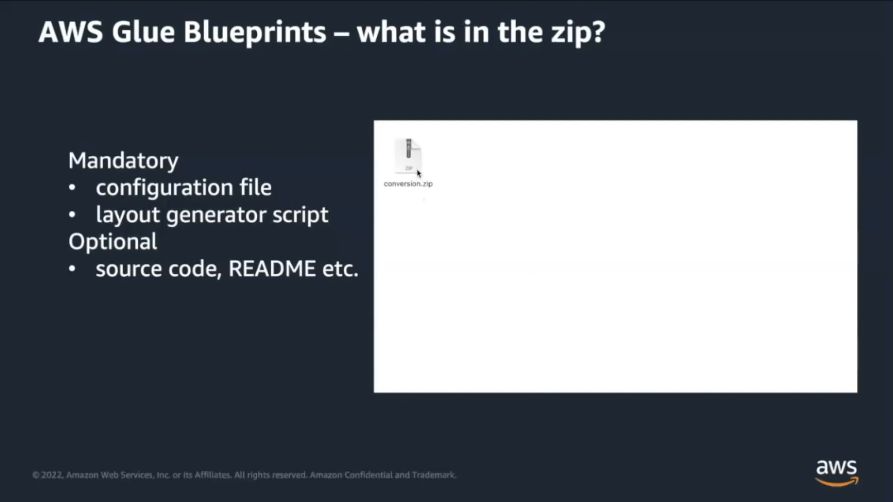
# Unzip conversion.zip and review blueprint.cfg's parameterSpec in TextMate: IAMRole, InputDataLocation, WorkflowName
pyautogui.doubleClick(407, 154)
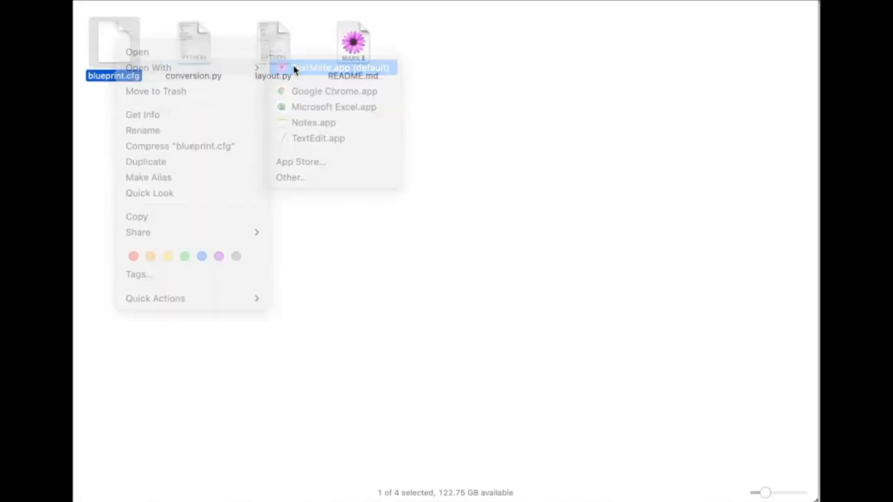
pyautogui.click(338, 67)
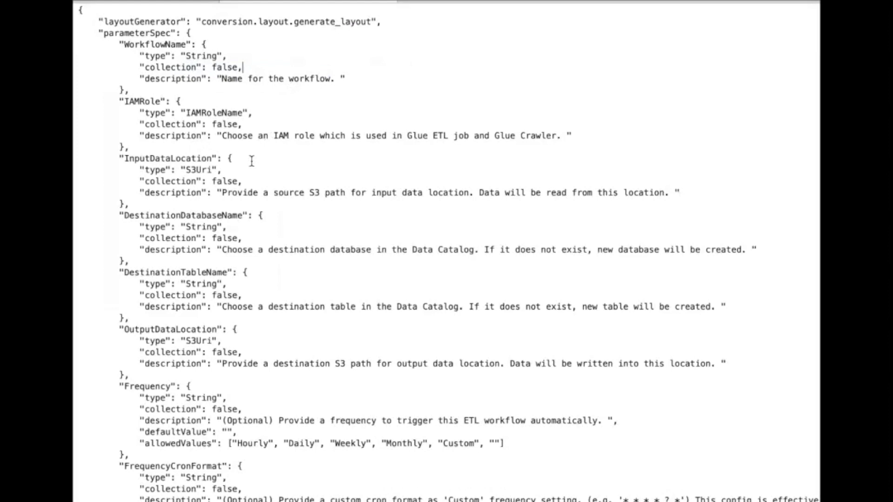
pyautogui.moveTo(234, 164)
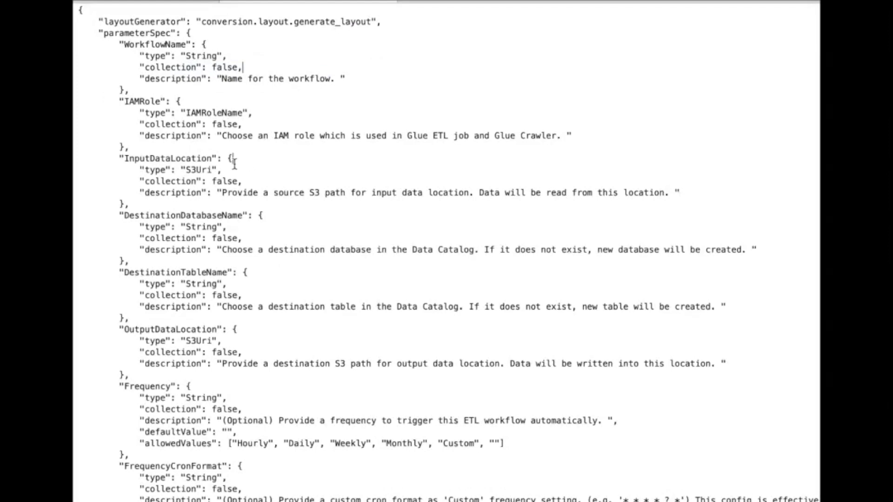
pyautogui.moveTo(144, 43)
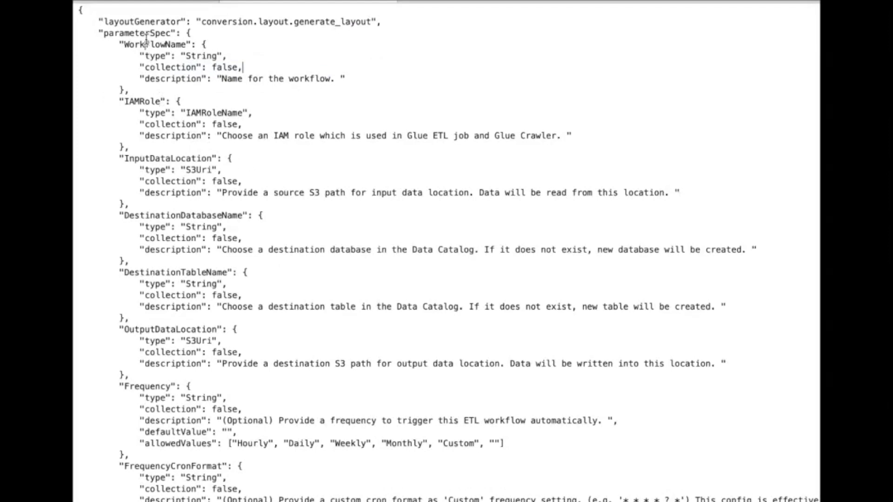
pyautogui.doubleClick(156, 44)
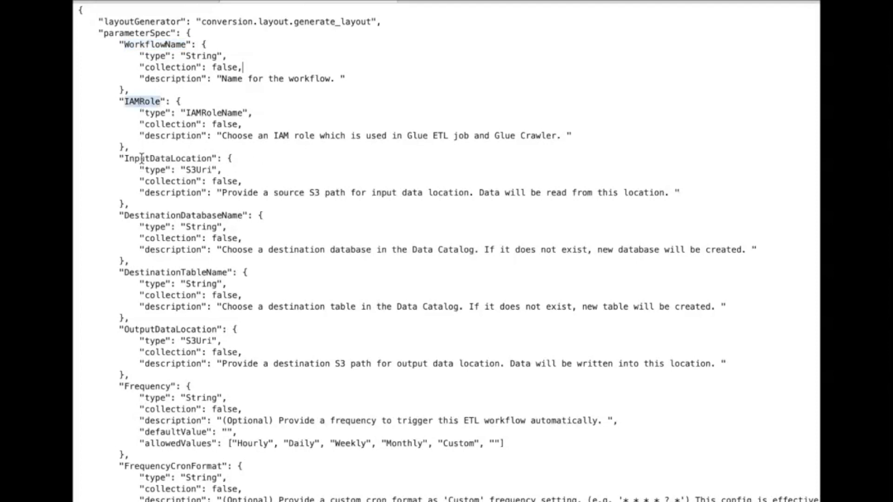
pyautogui.doubleClick(168, 158)
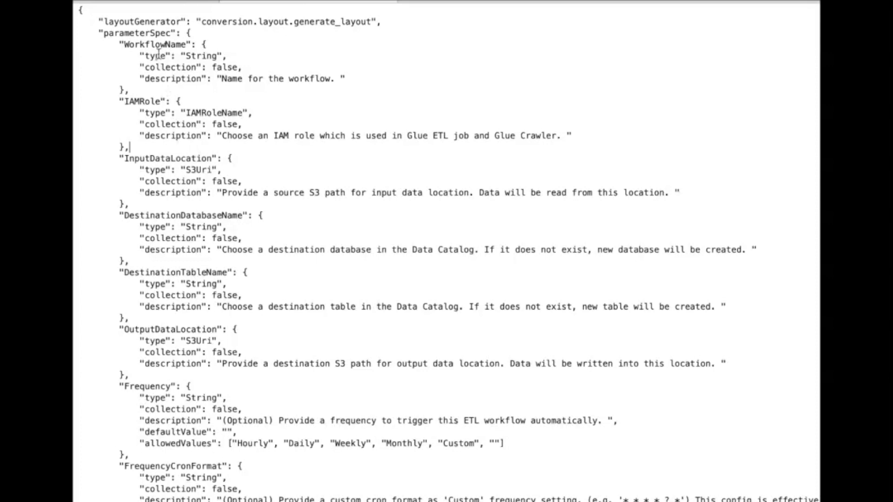
pyautogui.doubleClick(142, 22)
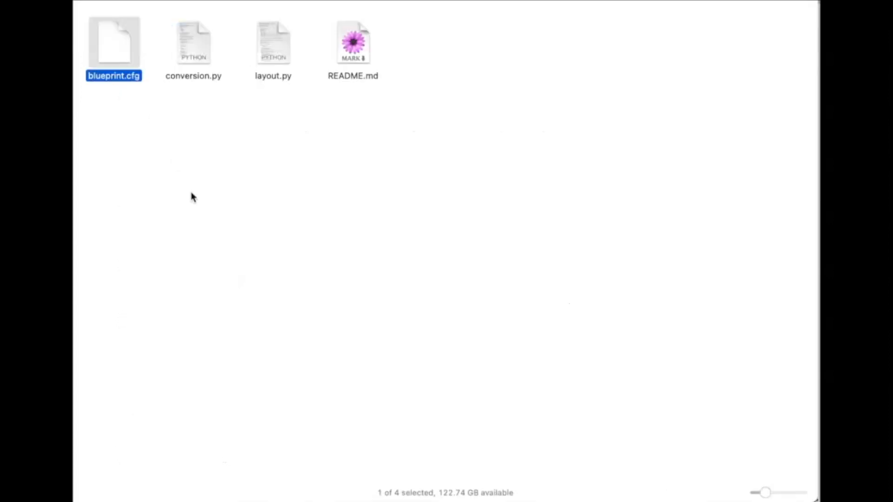
pyautogui.rightClick(273, 43)
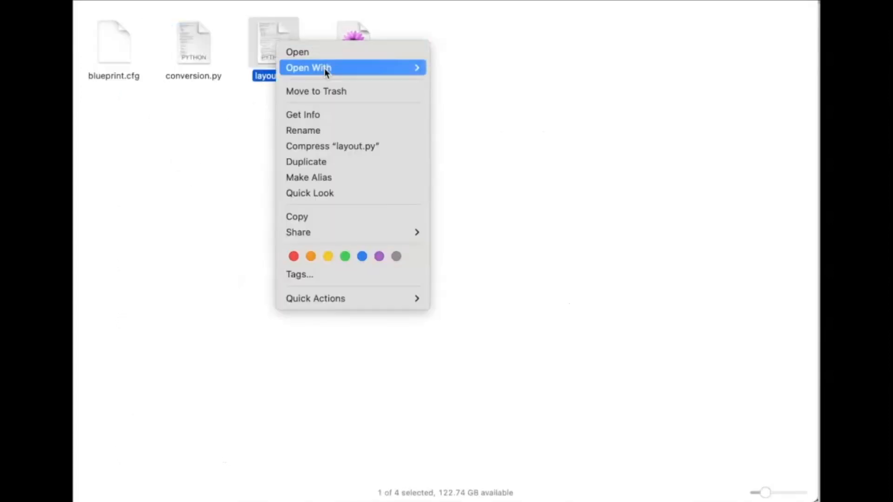
pyautogui.click(297, 52)
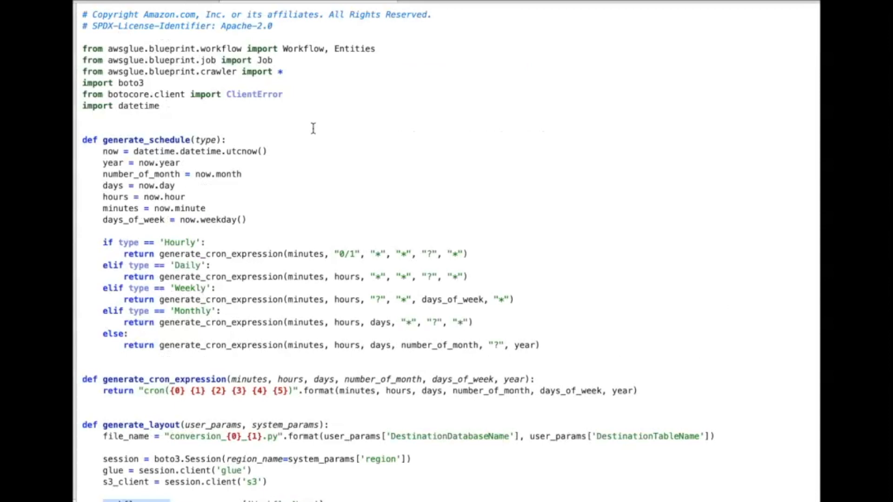
pyautogui.scroll(-3)
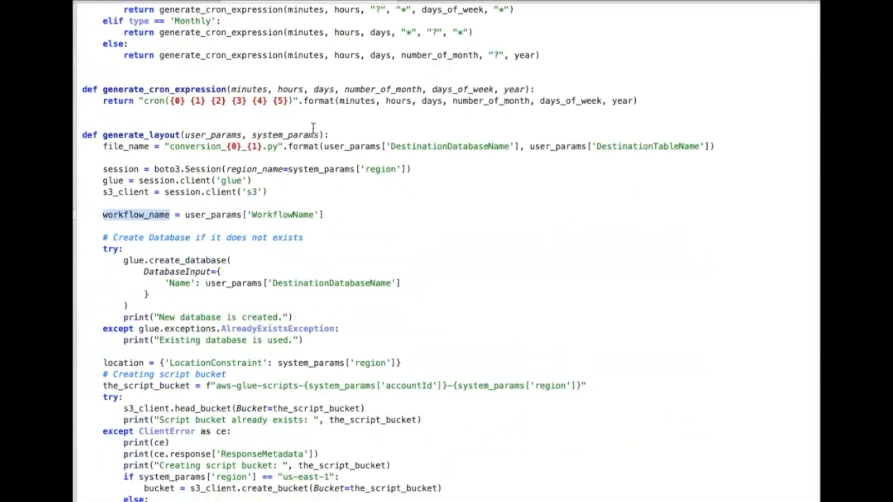
pyautogui.scroll(-3)
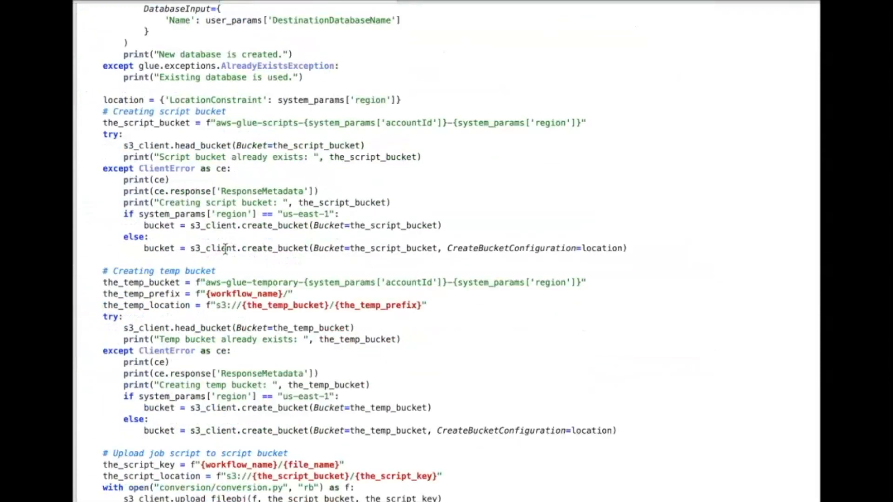
pyautogui.scroll(-3)
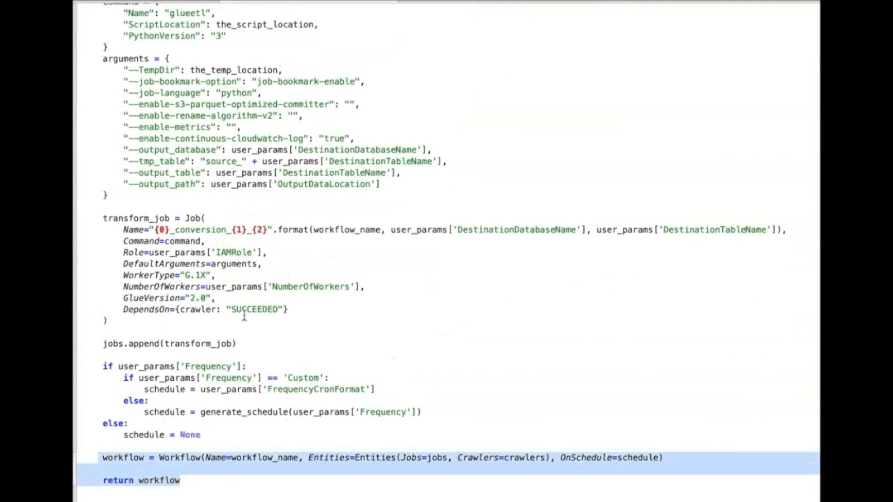
pyautogui.scroll(3)
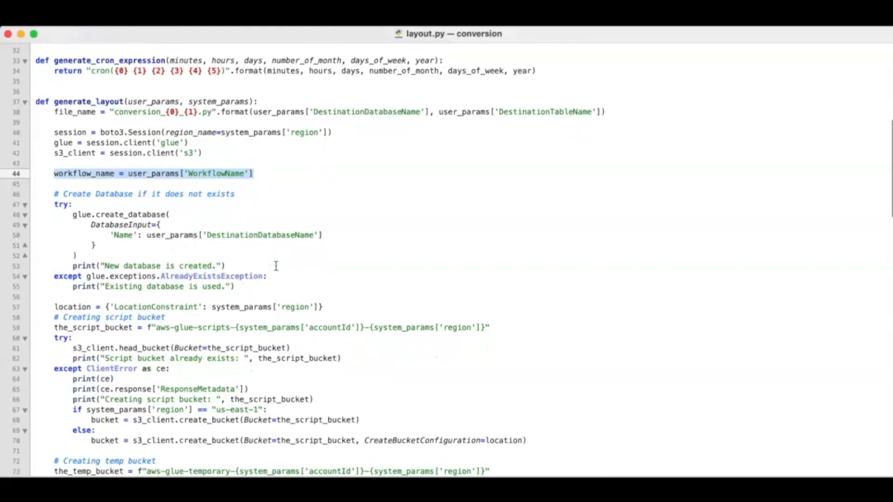
pyautogui.scroll(3)
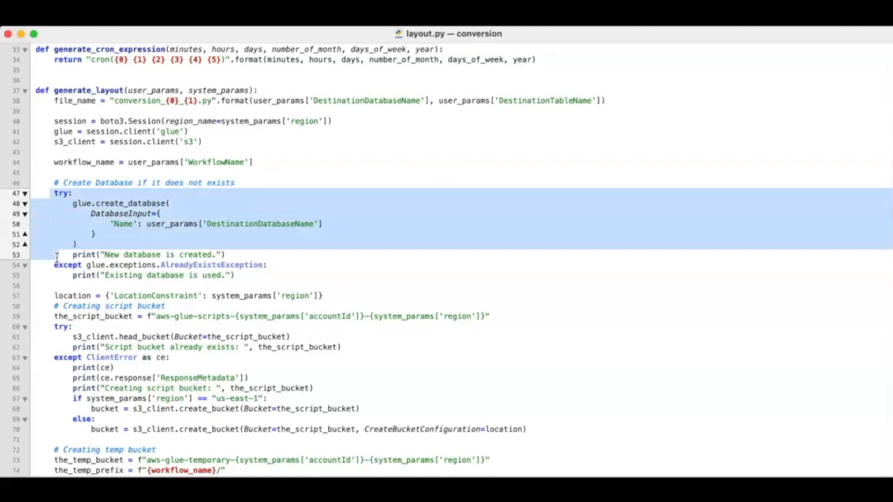
pyautogui.scroll(-3)
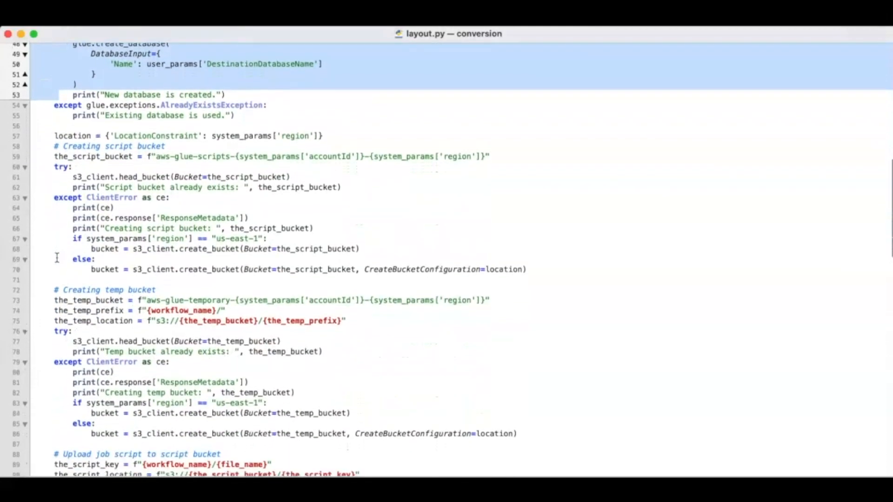
pyautogui.scroll(-3)
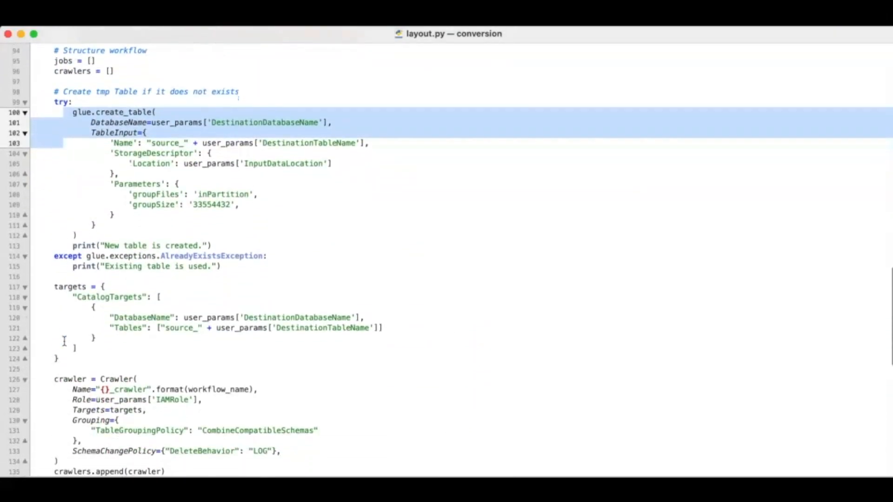
pyautogui.scroll(-3)
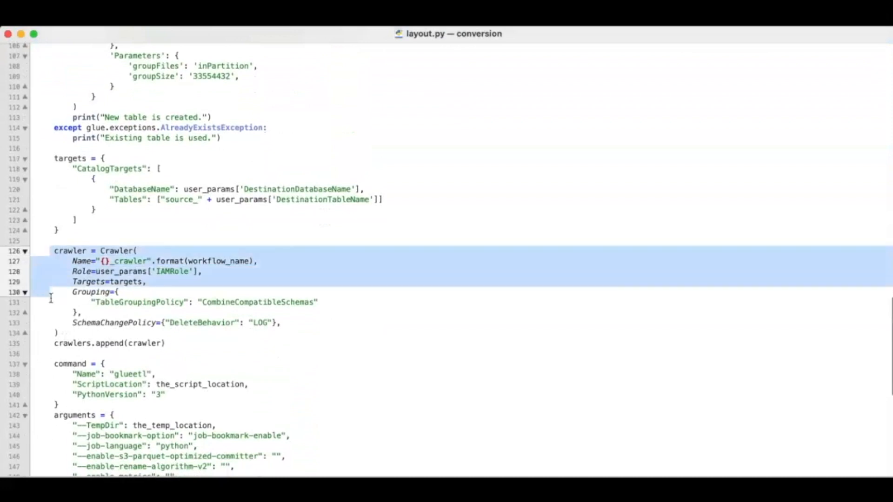
pyautogui.scroll(-3)
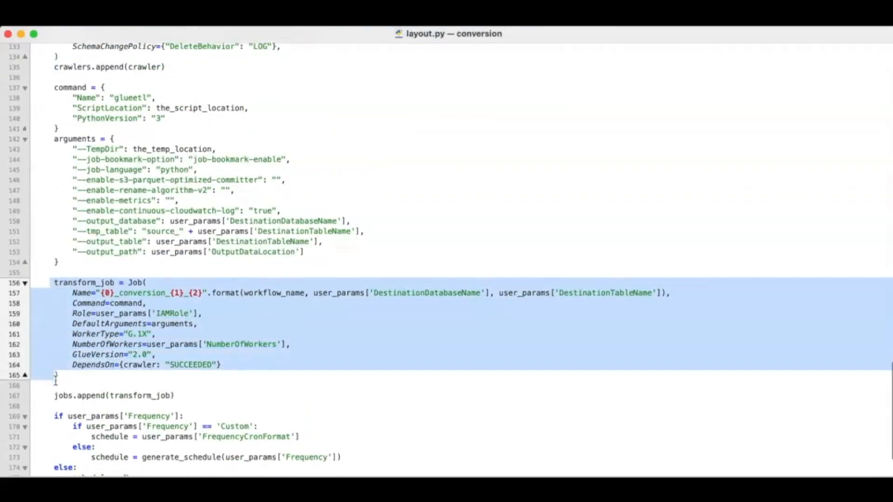
pyautogui.scroll(-3)
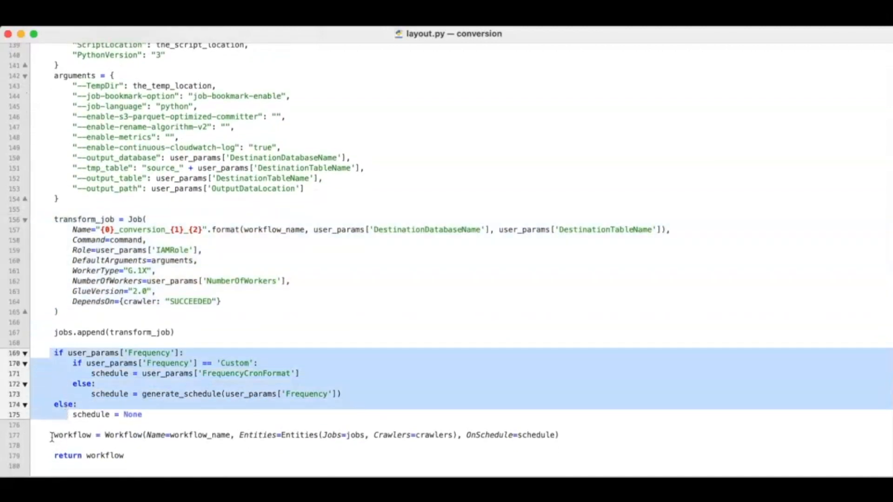
pyautogui.click(138, 456)
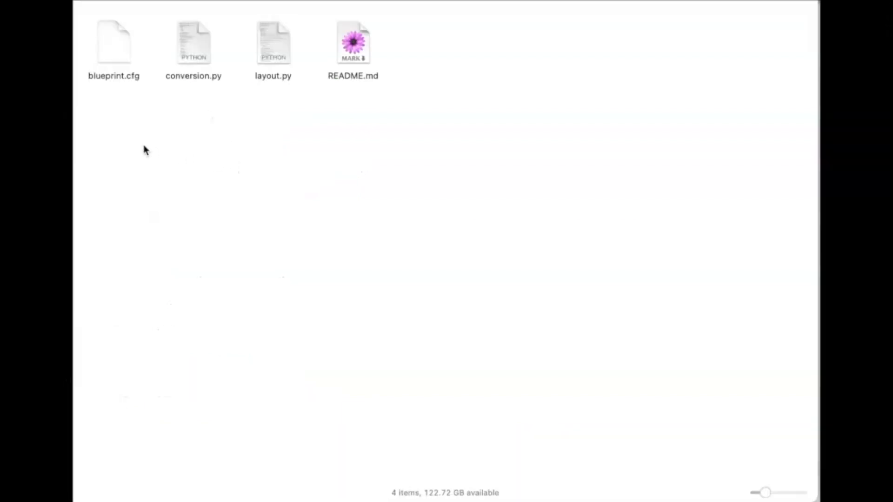
pyautogui.moveTo(375, 113)
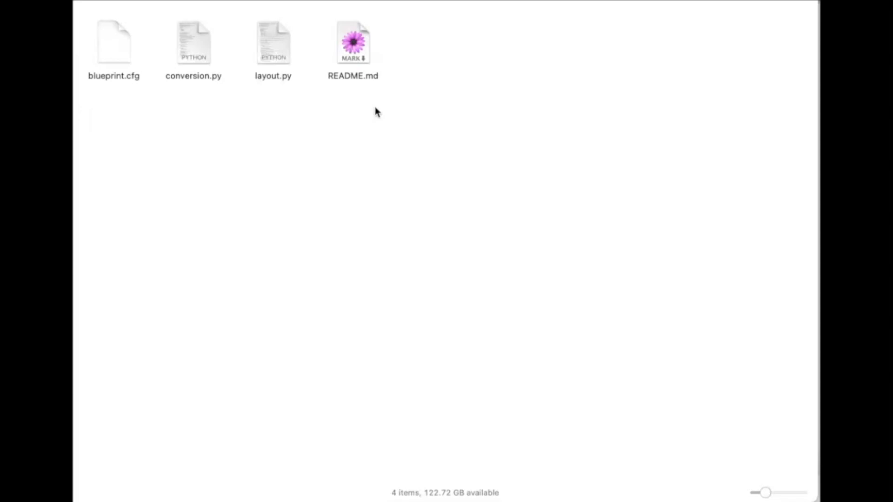
pyautogui.moveTo(196, 48)
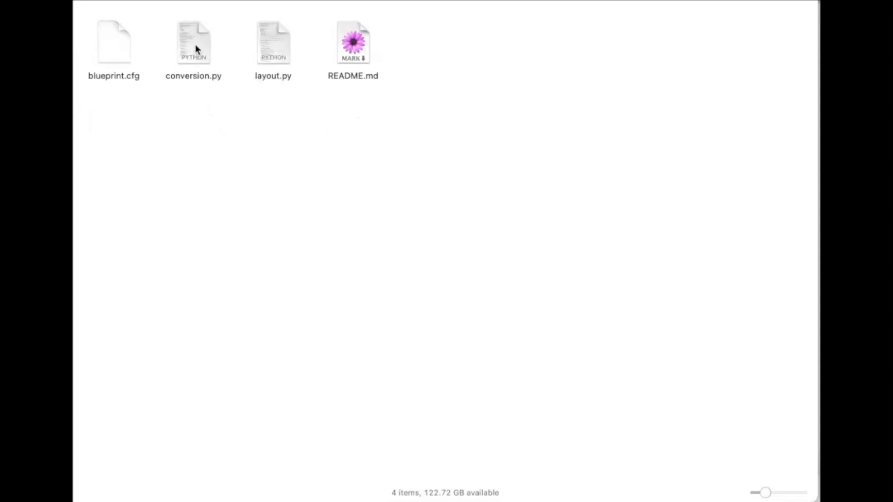
pyautogui.click(193, 43)
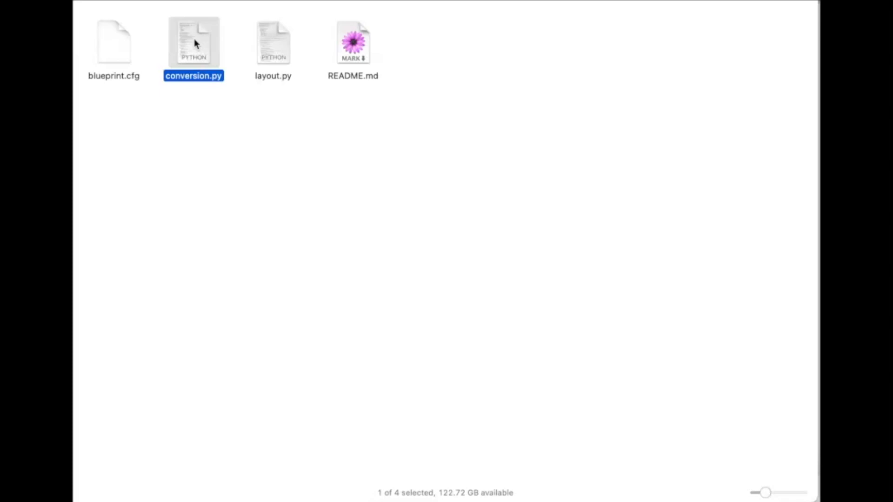
pyautogui.moveTo(369, 64)
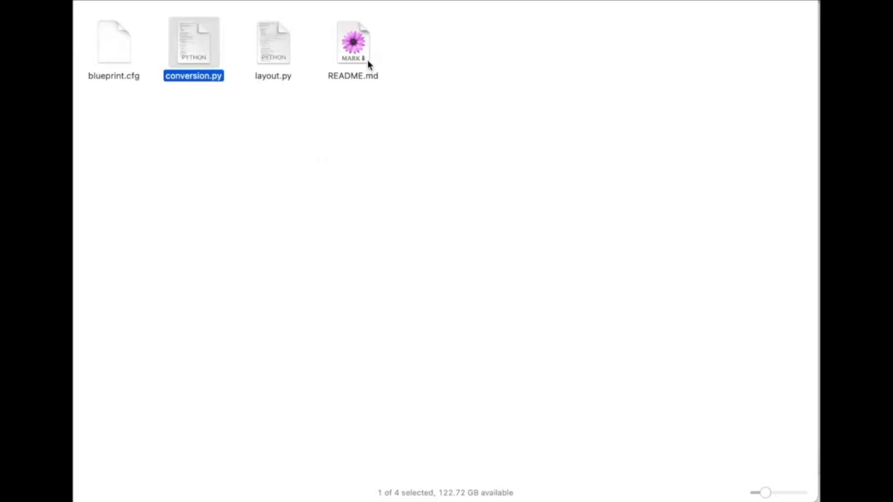
pyautogui.click(353, 43)
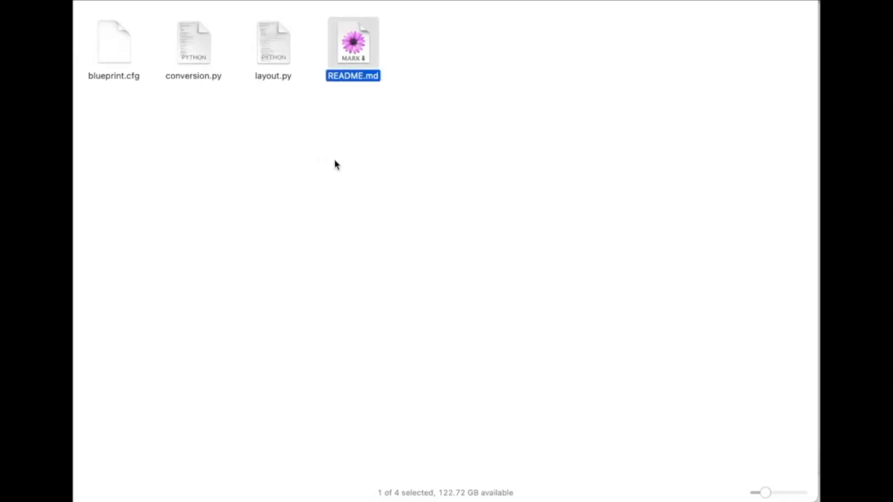
pyautogui.click(335, 166)
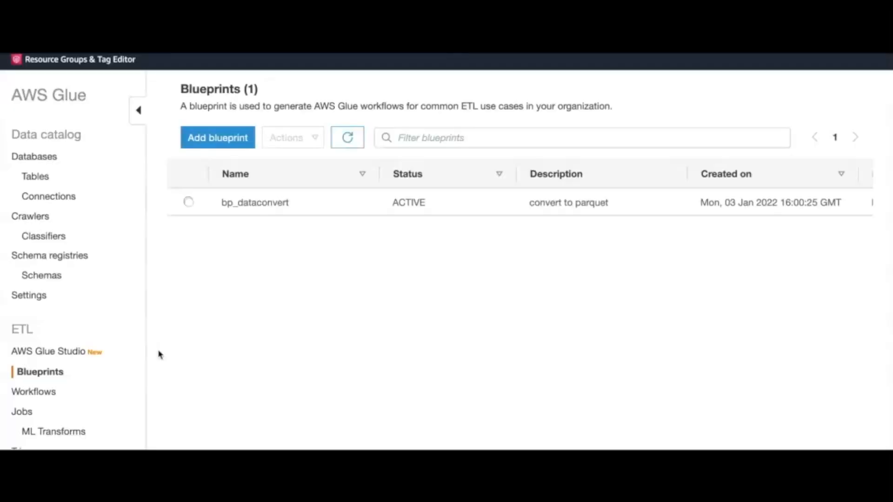
# View the csv_to_parquet workflow graph, then list crawlers csv_to_parquet and json_to_parquet
pyautogui.click(40, 392)
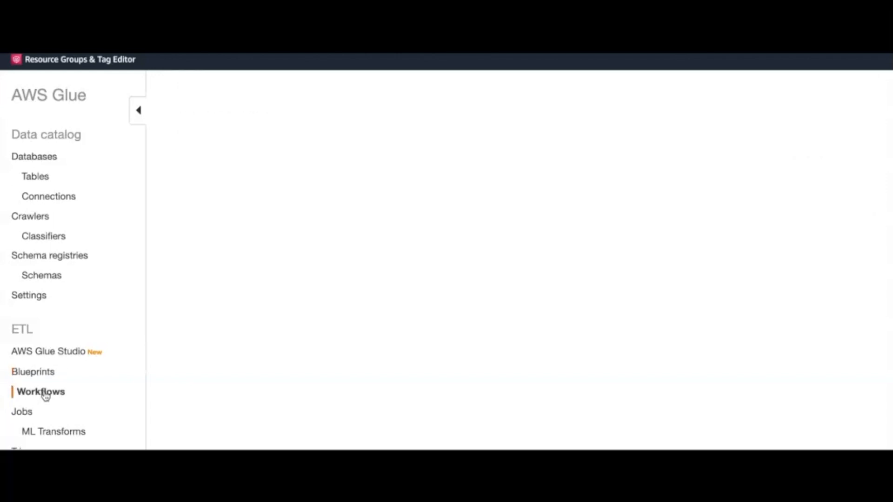
pyautogui.click(40, 391)
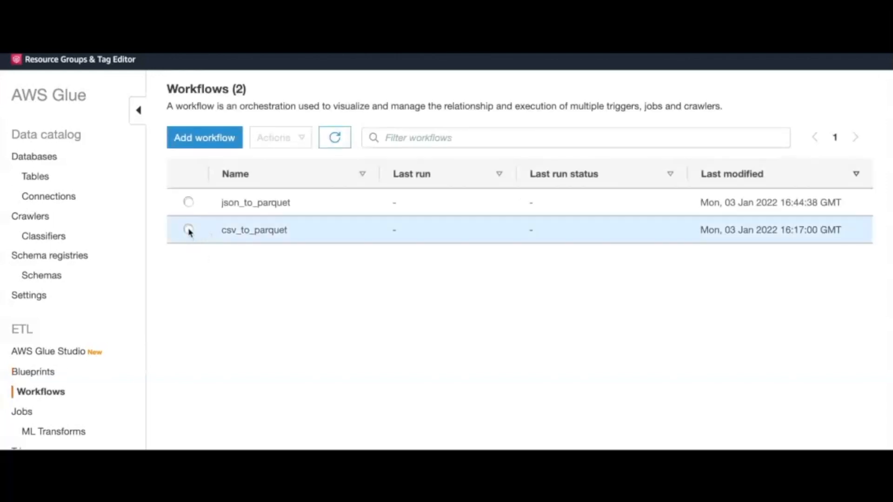
pyautogui.click(188, 230)
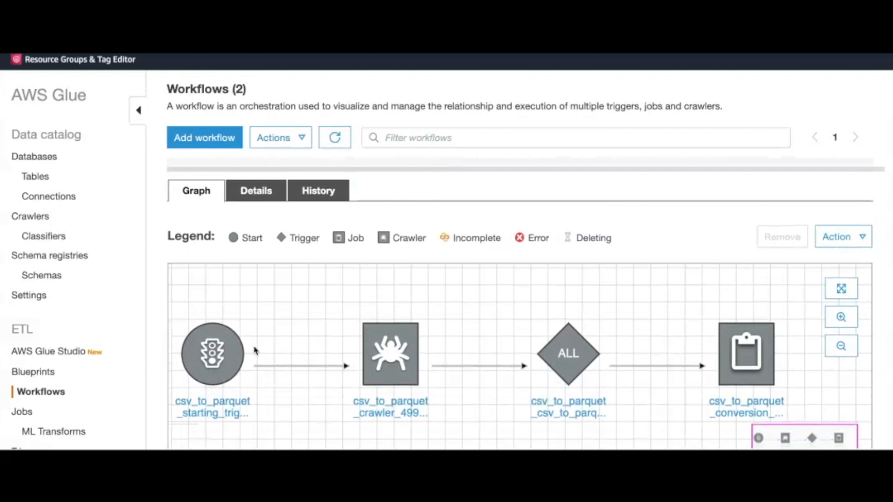
pyautogui.moveTo(710, 357)
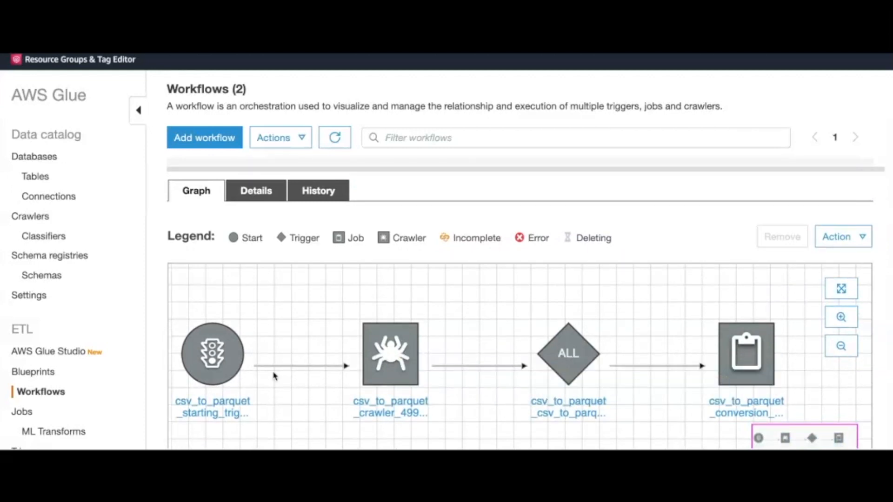
pyautogui.click(36, 217)
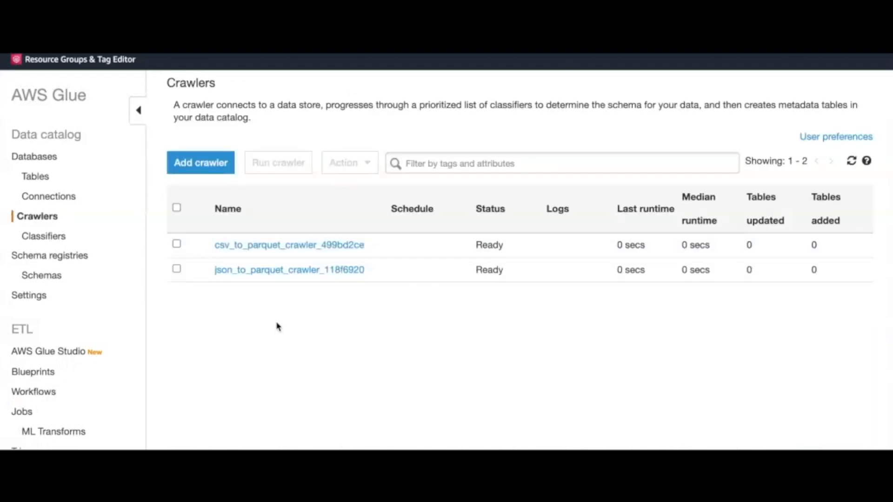
pyautogui.moveTo(68, 372)
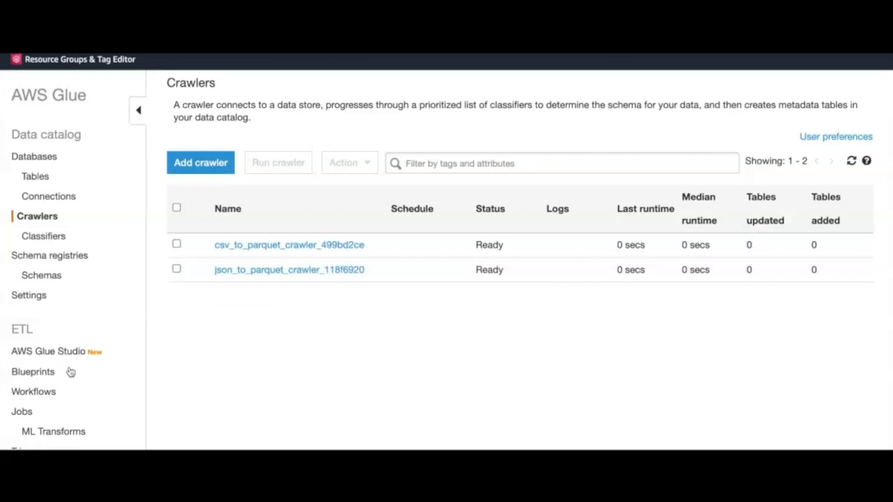
# Open the script of job csv_to_parquet_conversion_magazines_metadata_499bd2ce via Action > Edit script
pyautogui.click(21, 412)
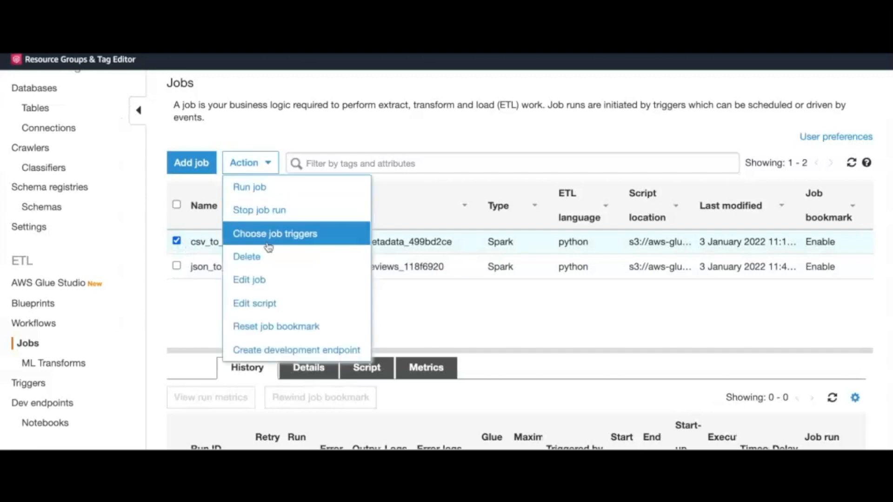
pyautogui.click(255, 303)
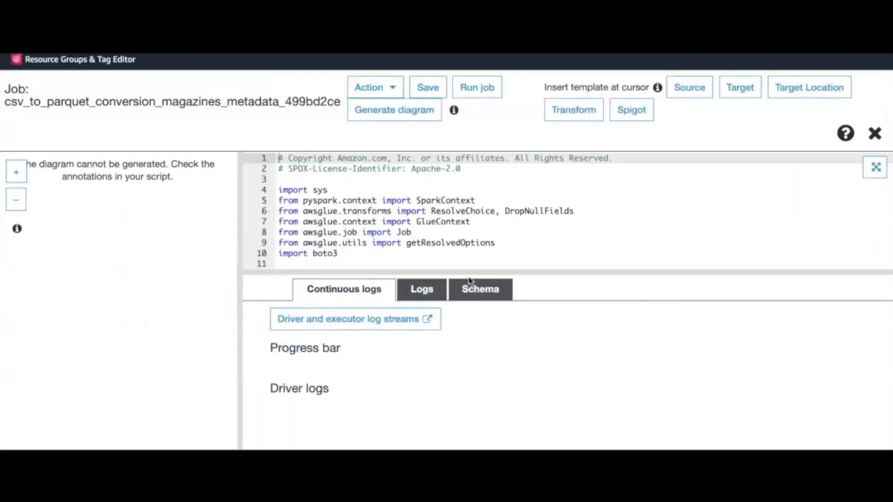
pyautogui.click(874, 166)
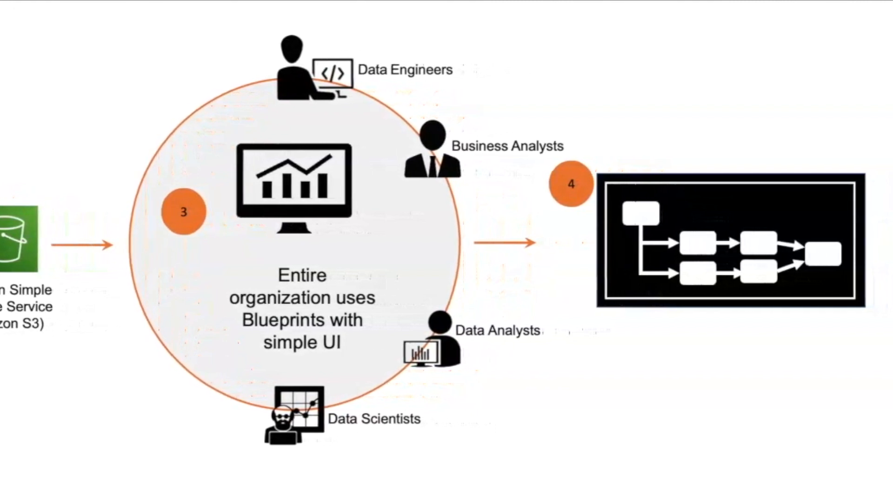
# Advance to the Additional Reference slide with blueprints overview, blog and GitHub links
pyautogui.press('Right')
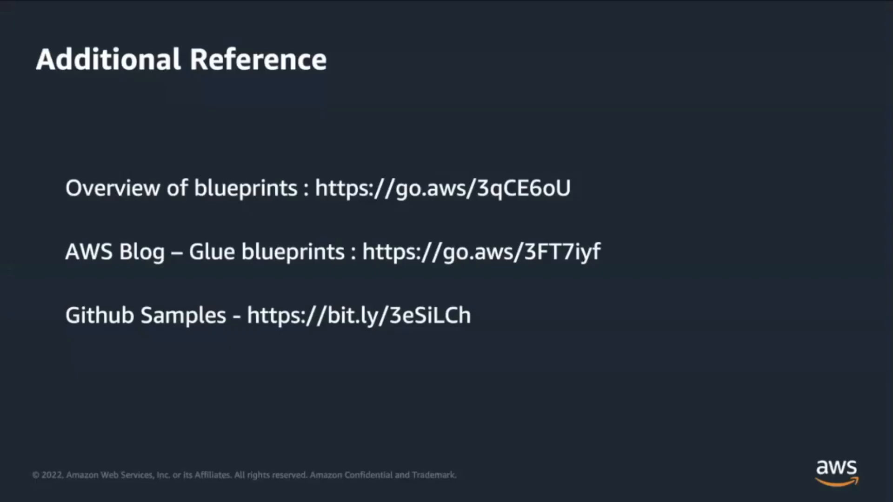